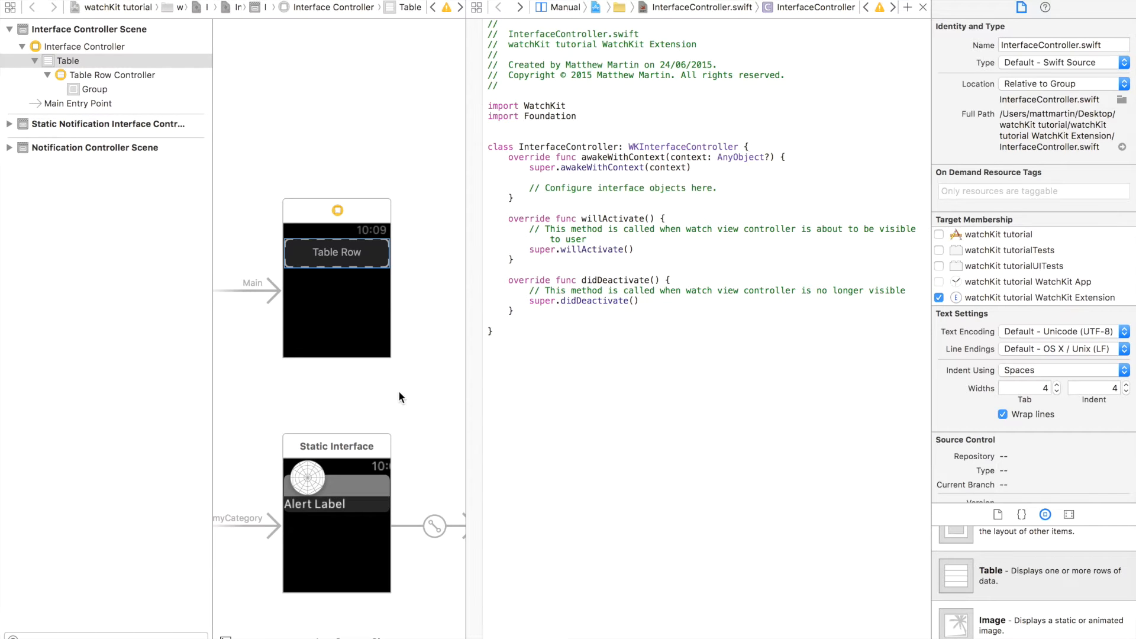
- Inspect the table, its row controller and the group inside the row
left_click(337, 252)
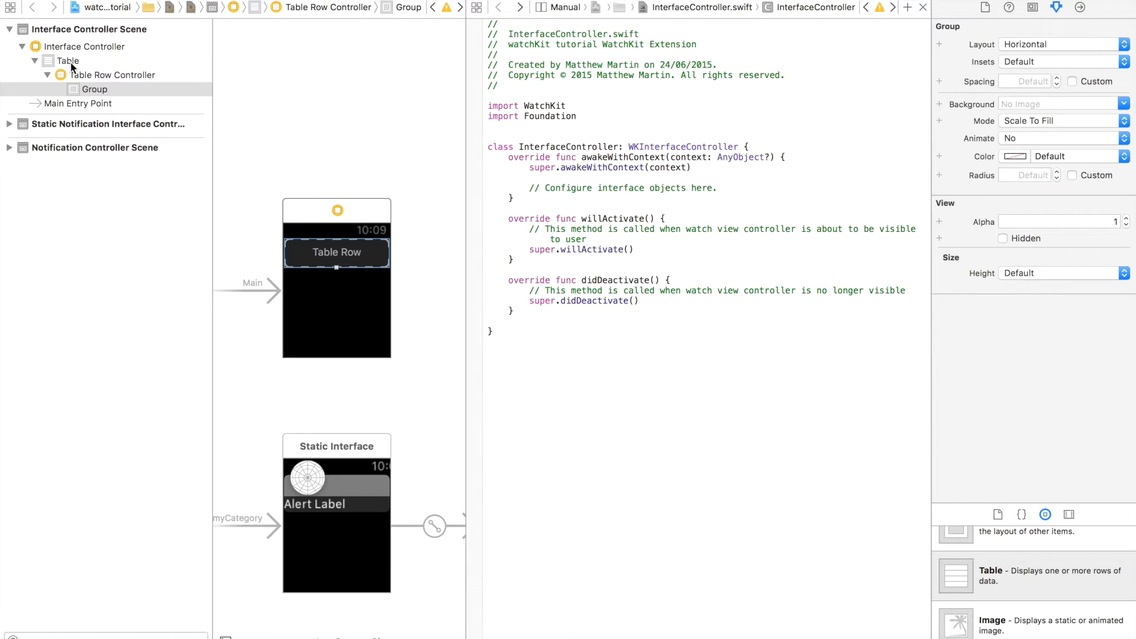
left_click(68, 61)
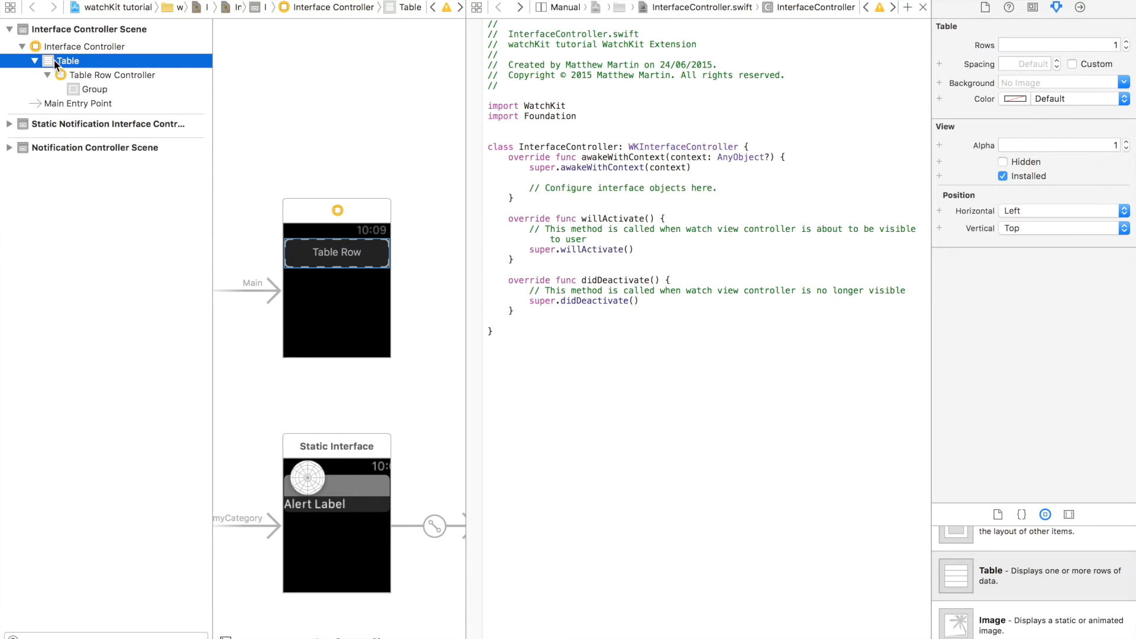
left_click(112, 75)
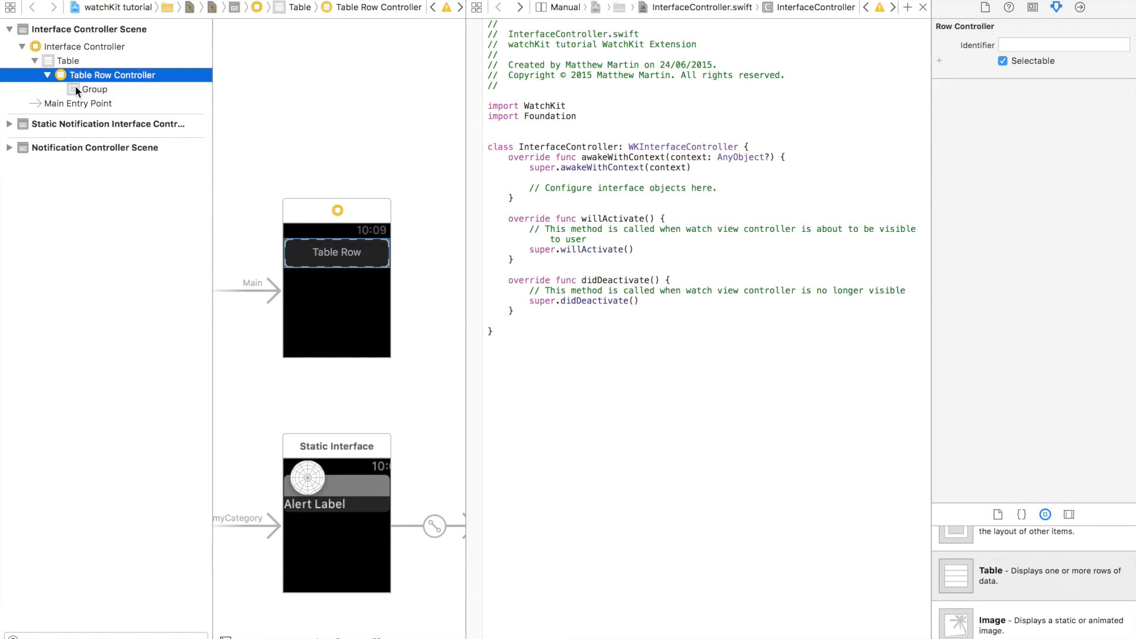
left_click(95, 88)
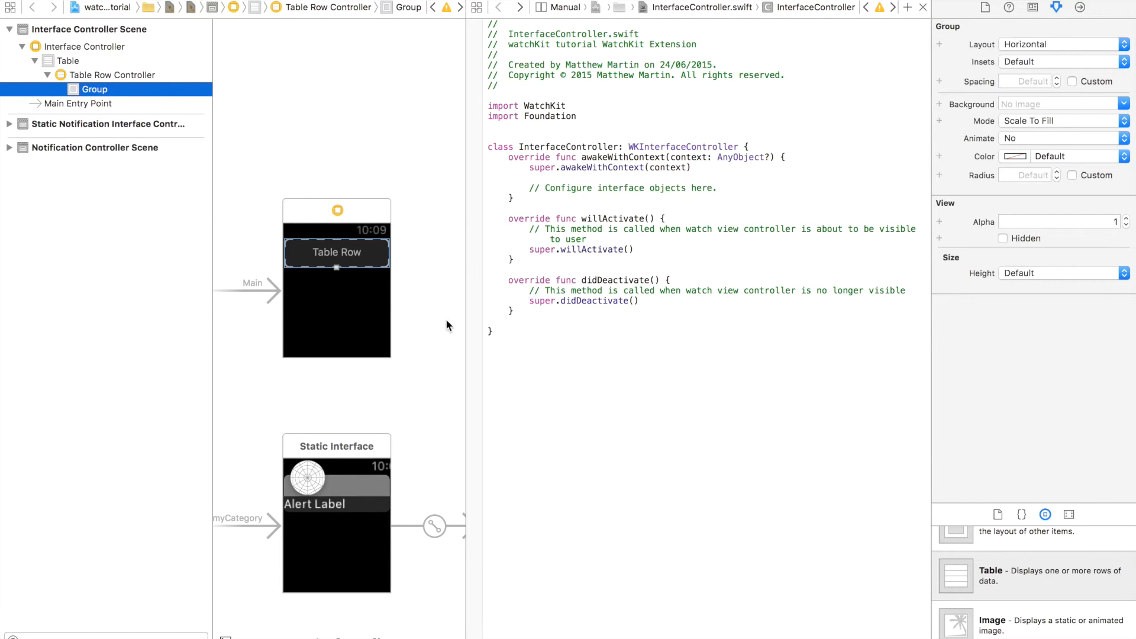
mouse_move(1037, 552)
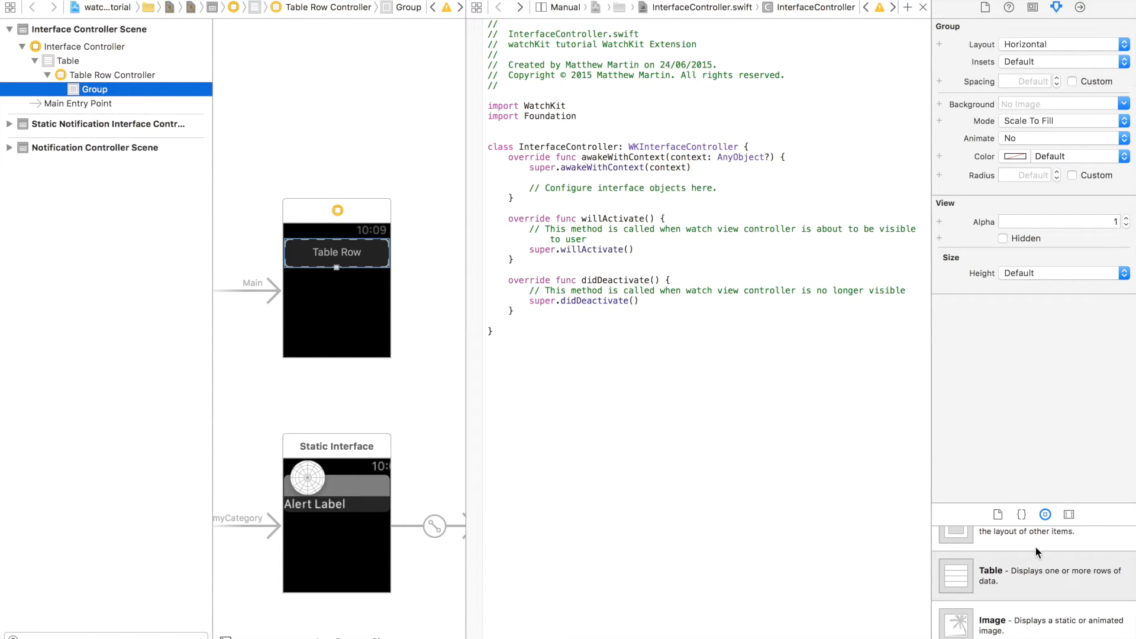
- Place a Label in the row group and set its vertical position to Center
scroll("down", 3)
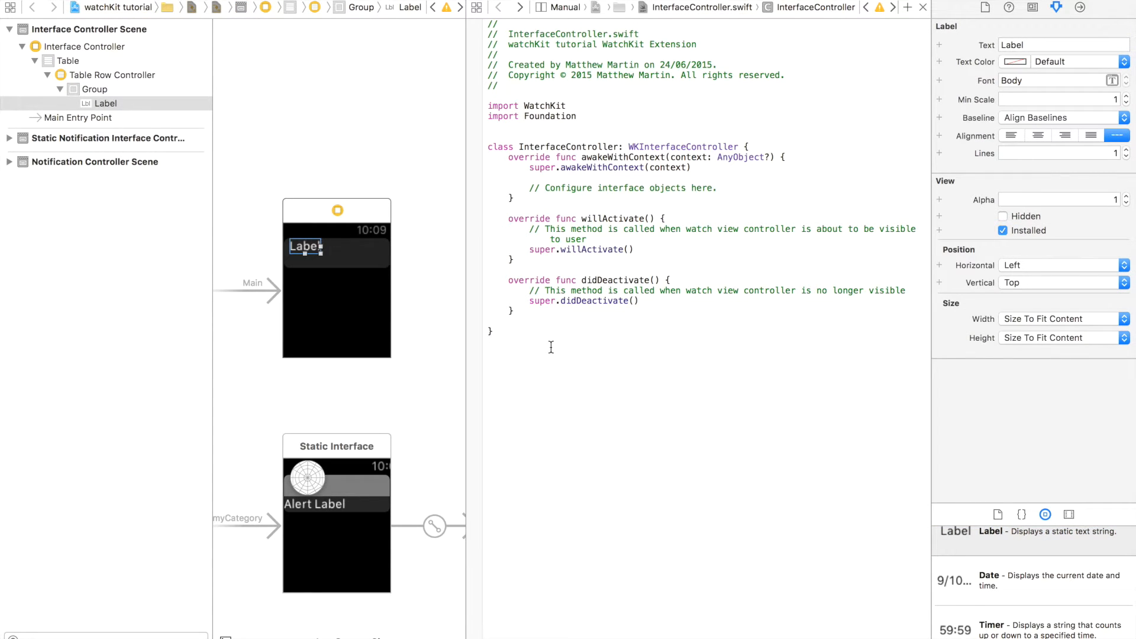
mouse_move(899, 489)
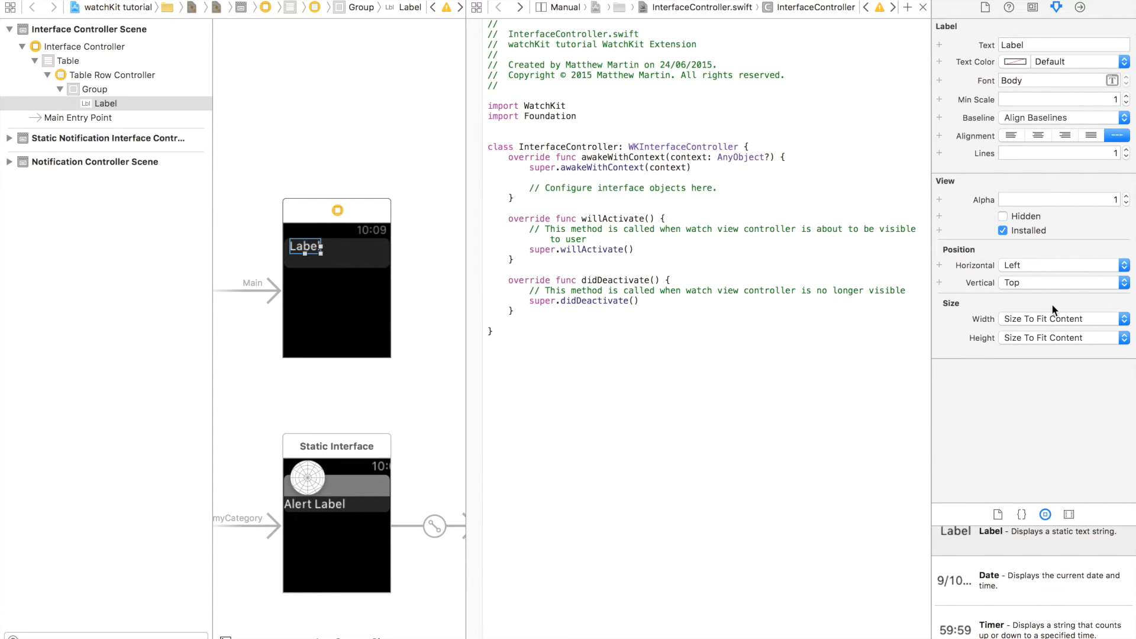
left_click(1062, 264)
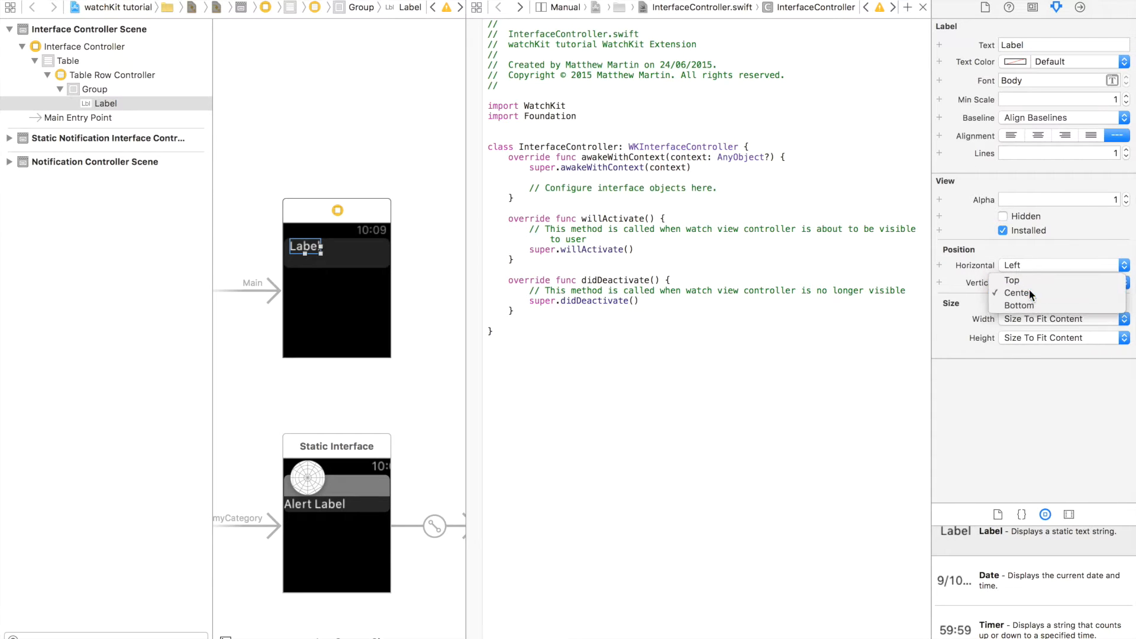
left_click(1018, 292)
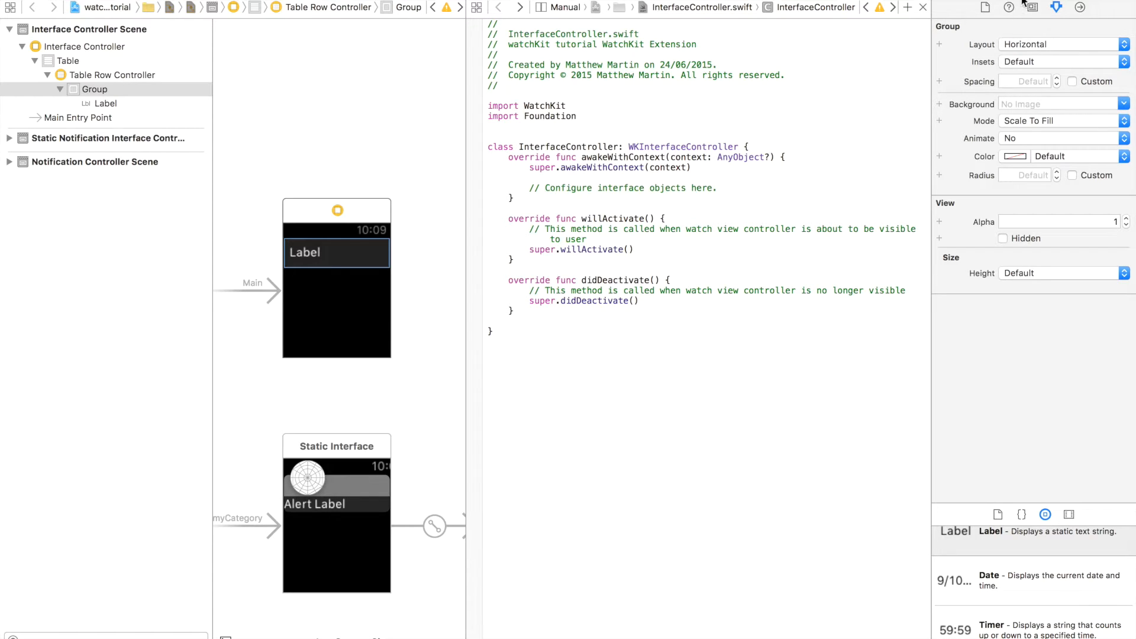
- Show the project files, expand the WatchKit Extension group and select InterfaceController.swift
left_click(90, 7)
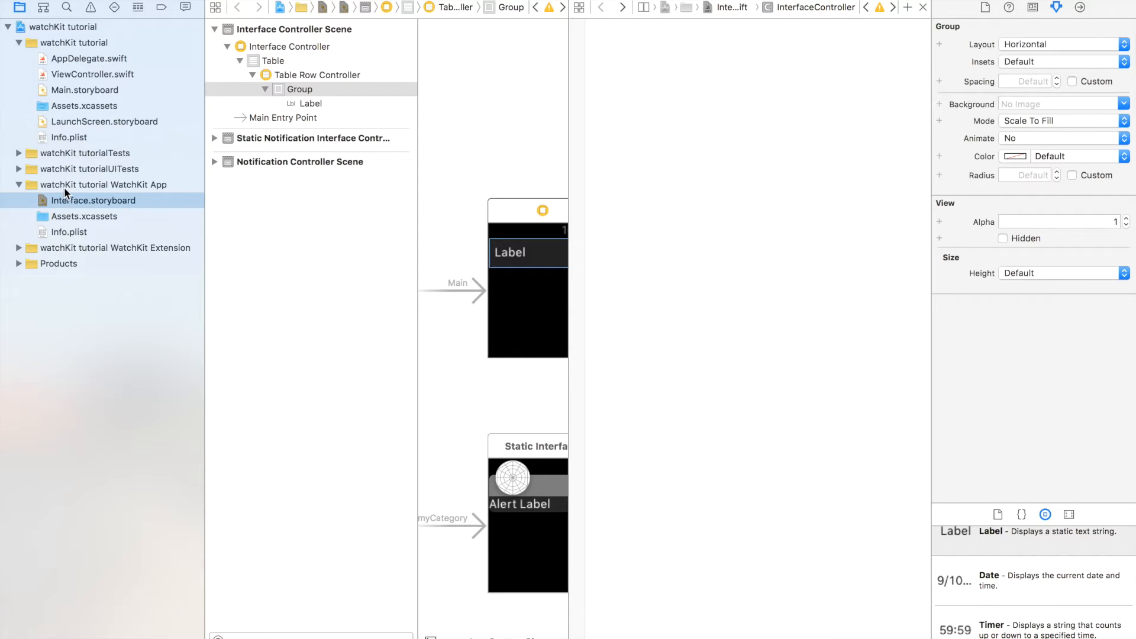
mouse_move(28, 259)
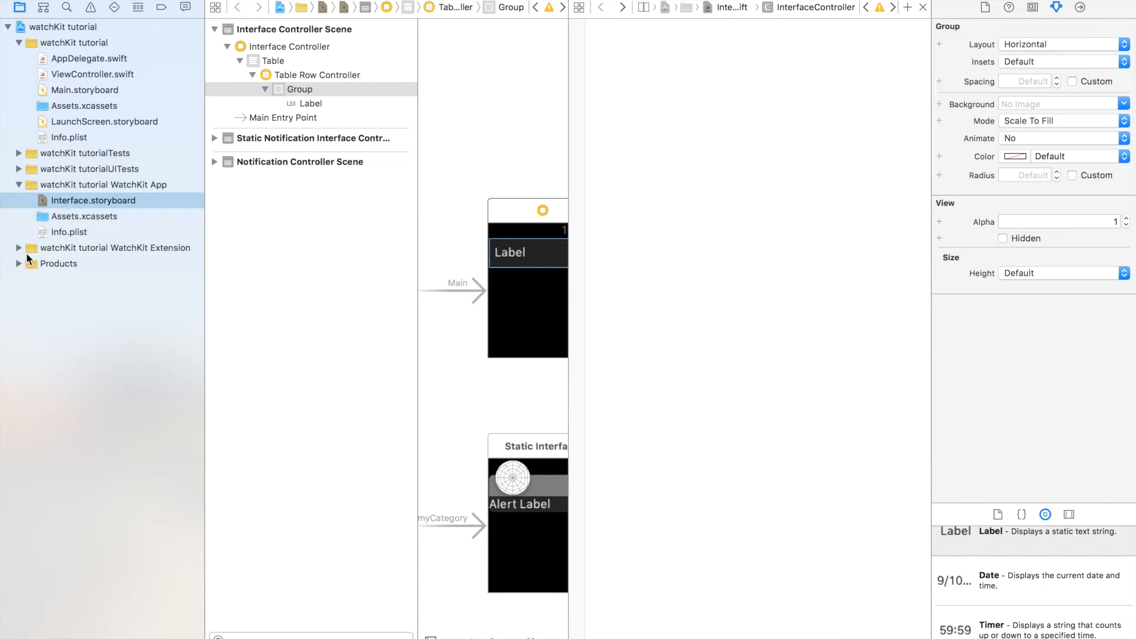
left_click(19, 247)
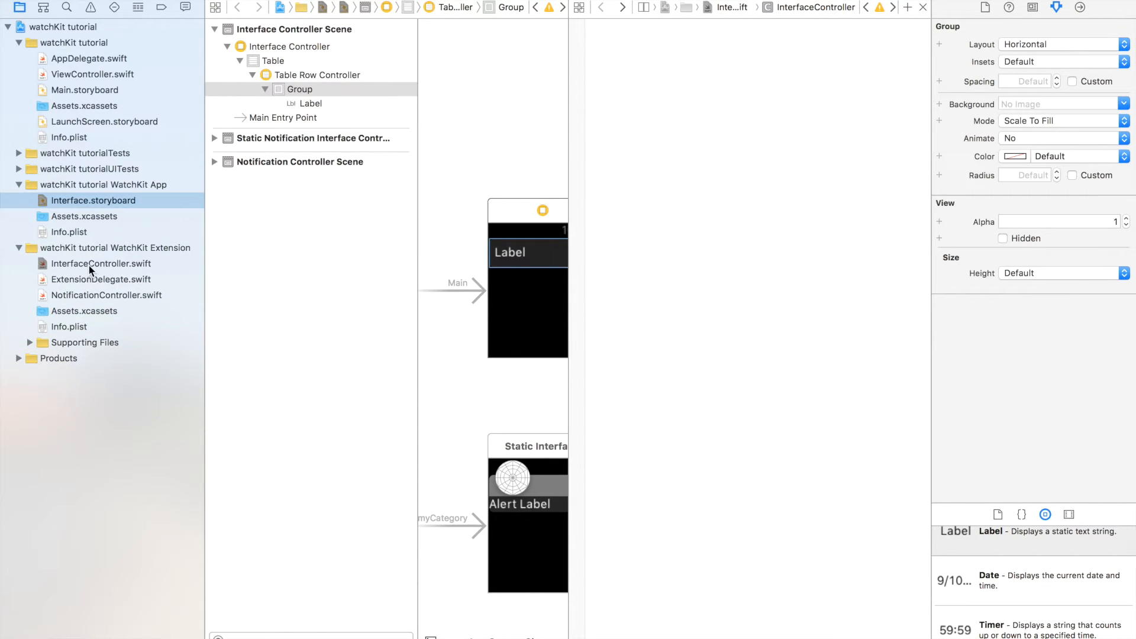
left_click(100, 262)
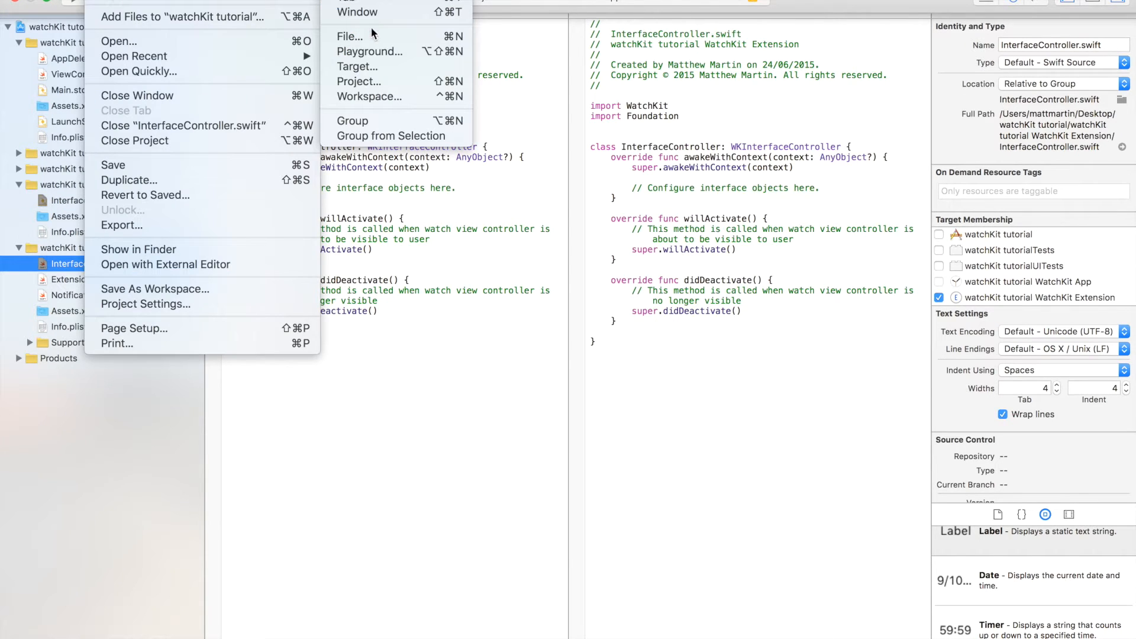
- Create a WatchKit Class file named rowController, an NSObject subclass in Swift, in the extension
left_click(348, 36)
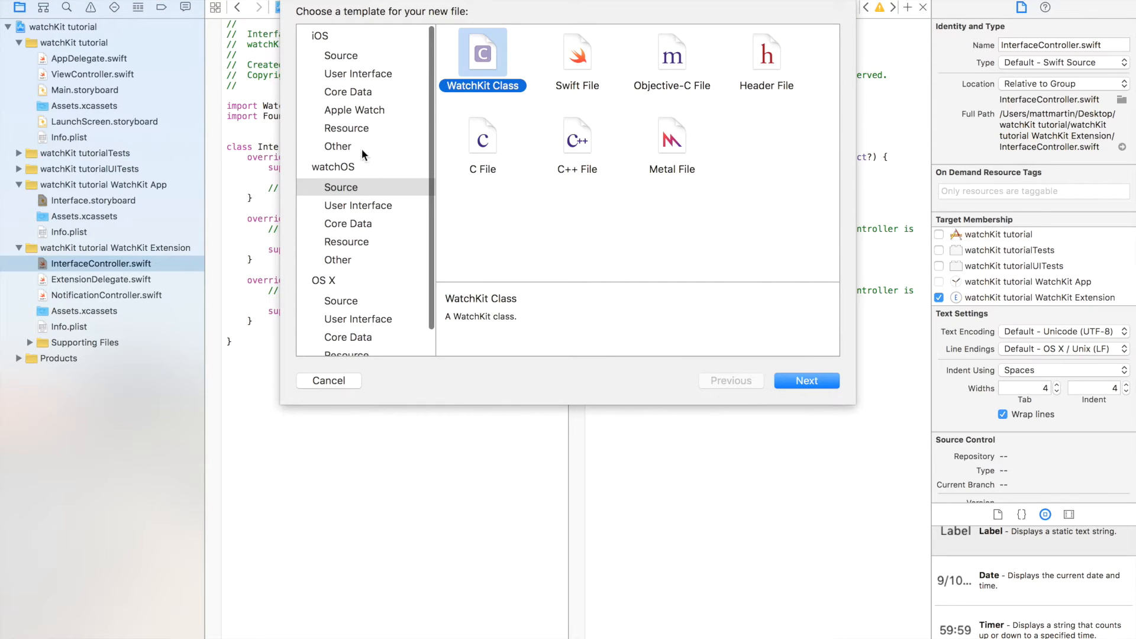
left_click(341, 187)
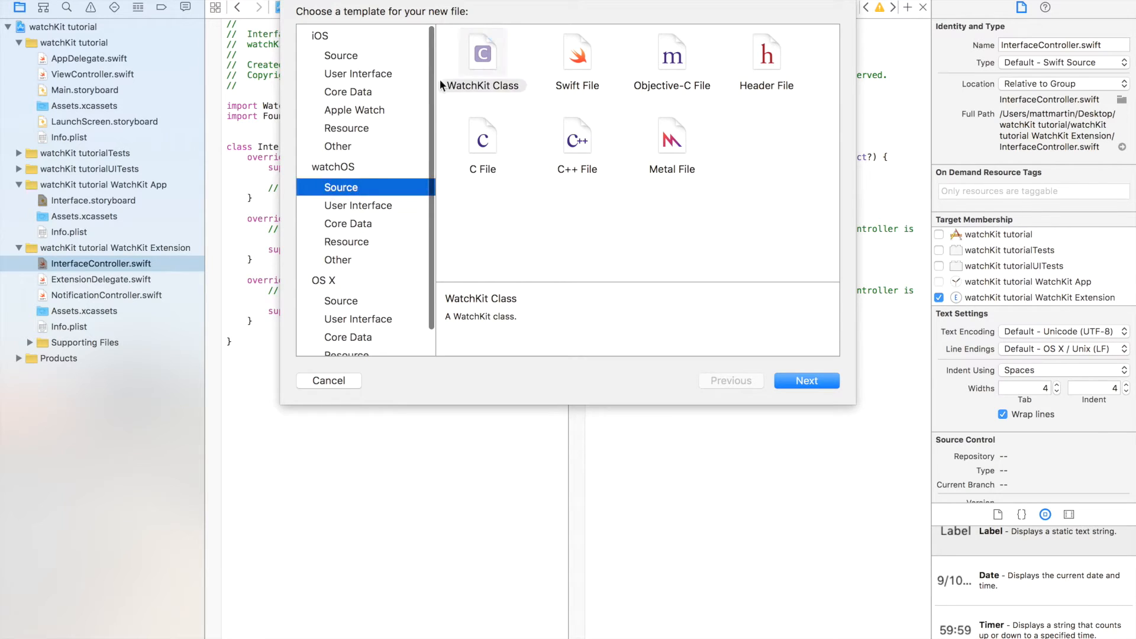
left_click(806, 380)
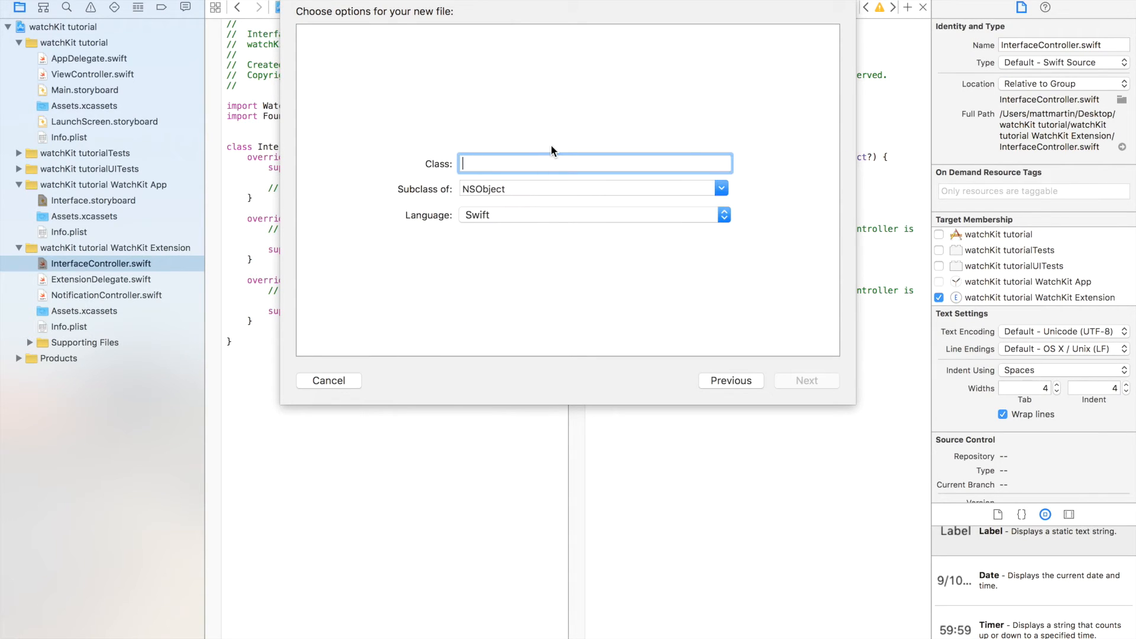
type("rowController")
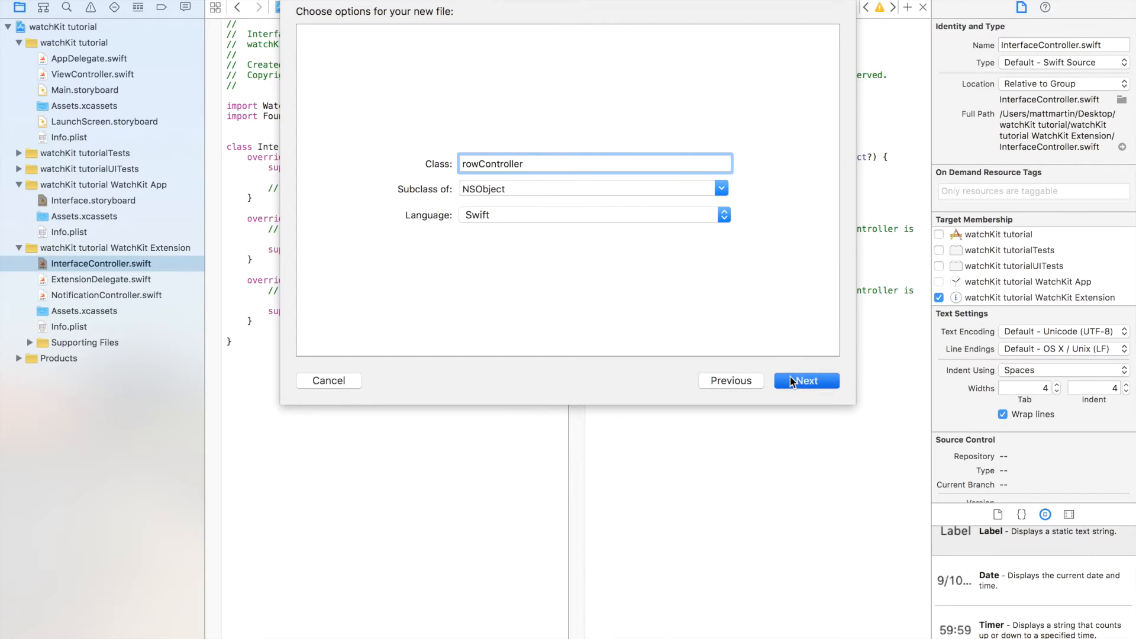
left_click(806, 380)
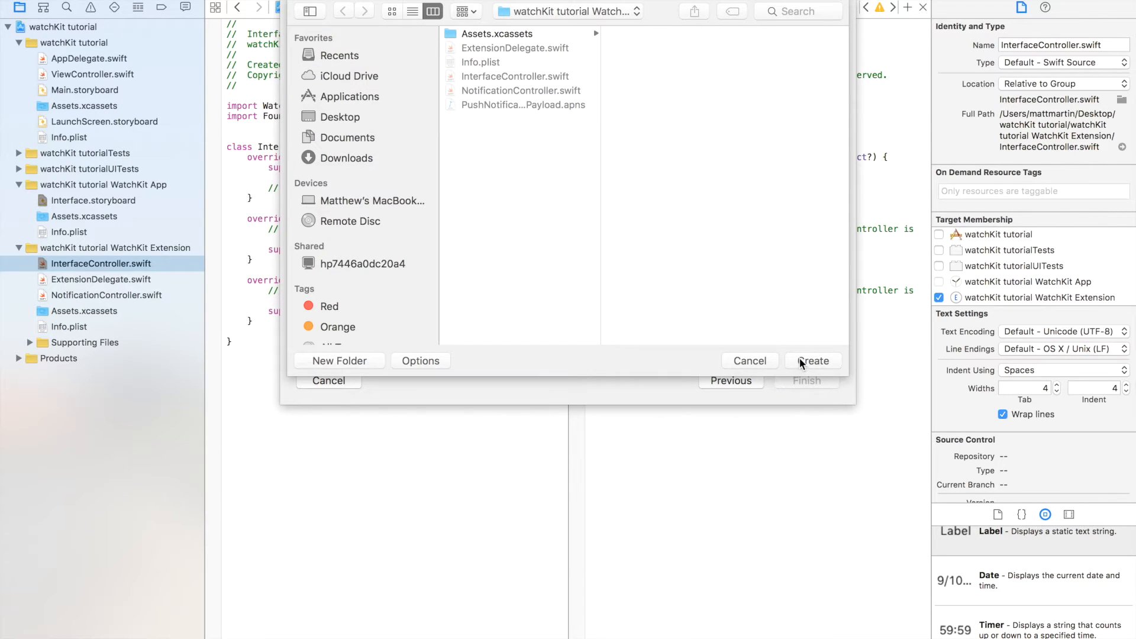
left_click(814, 361)
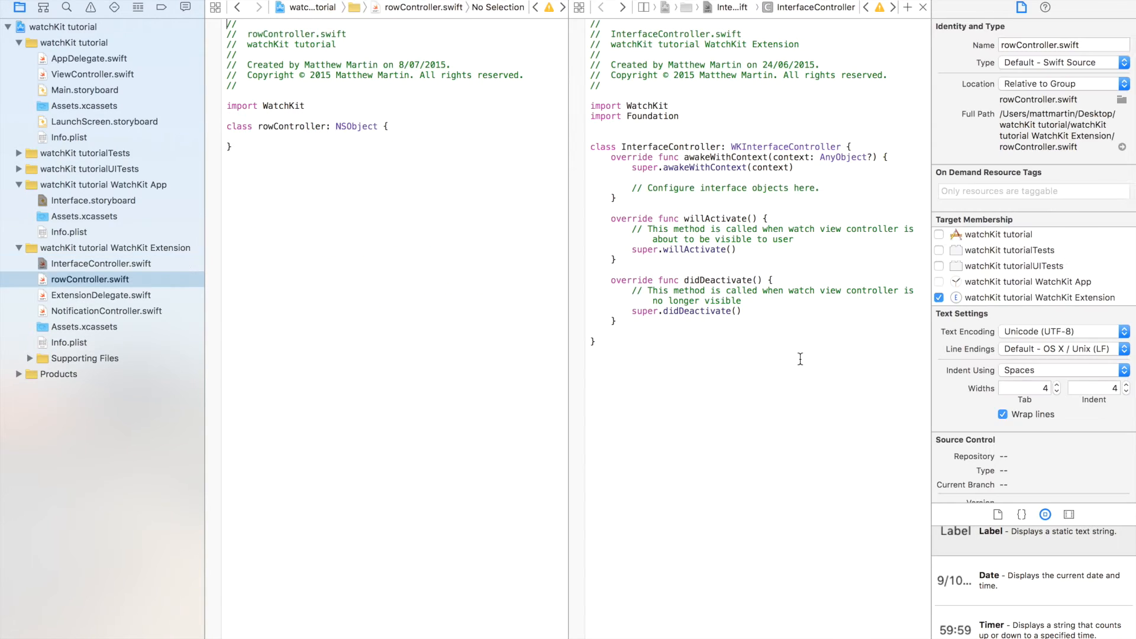
left_click(229, 138)
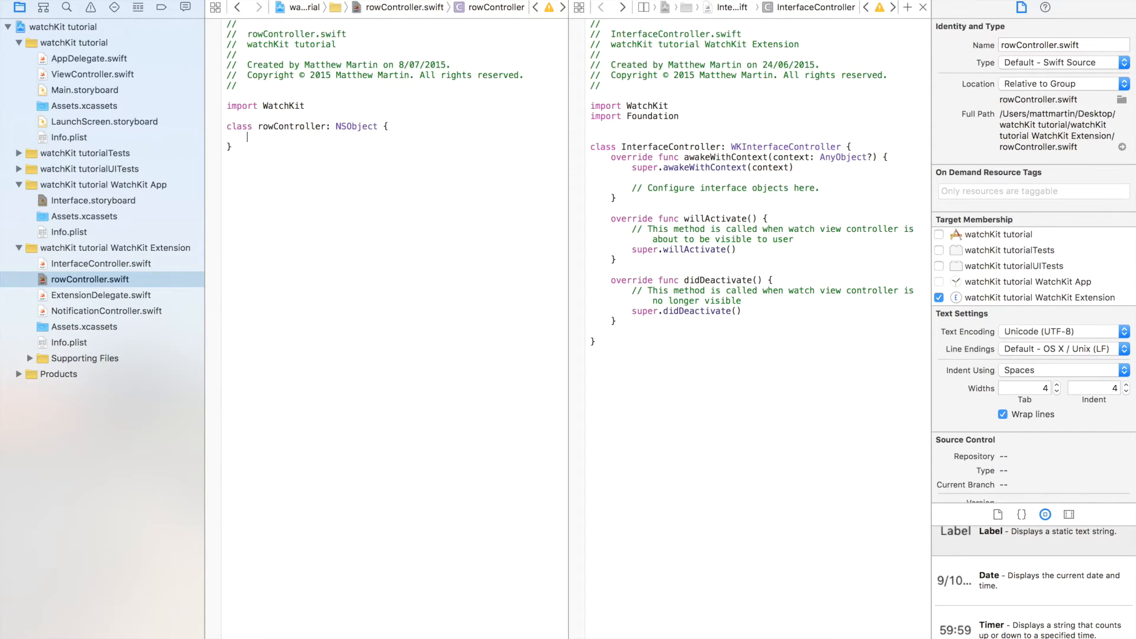
mouse_move(130, 204)
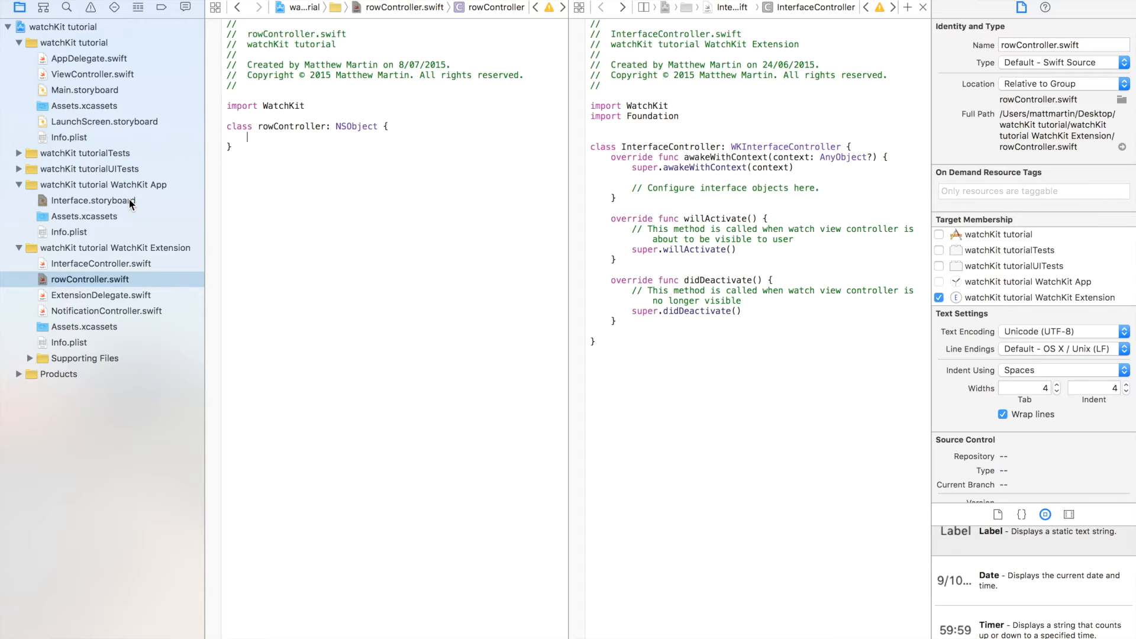
- Set the storyboard's Table Row Controller custom class to rowController
left_click(92, 201)
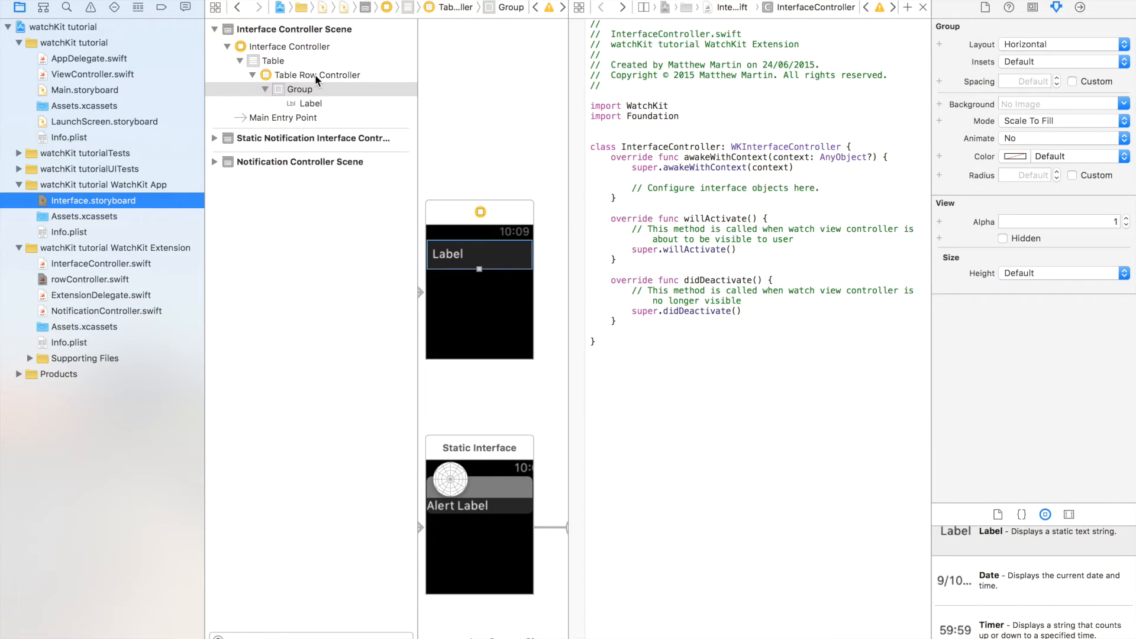
left_click(319, 75)
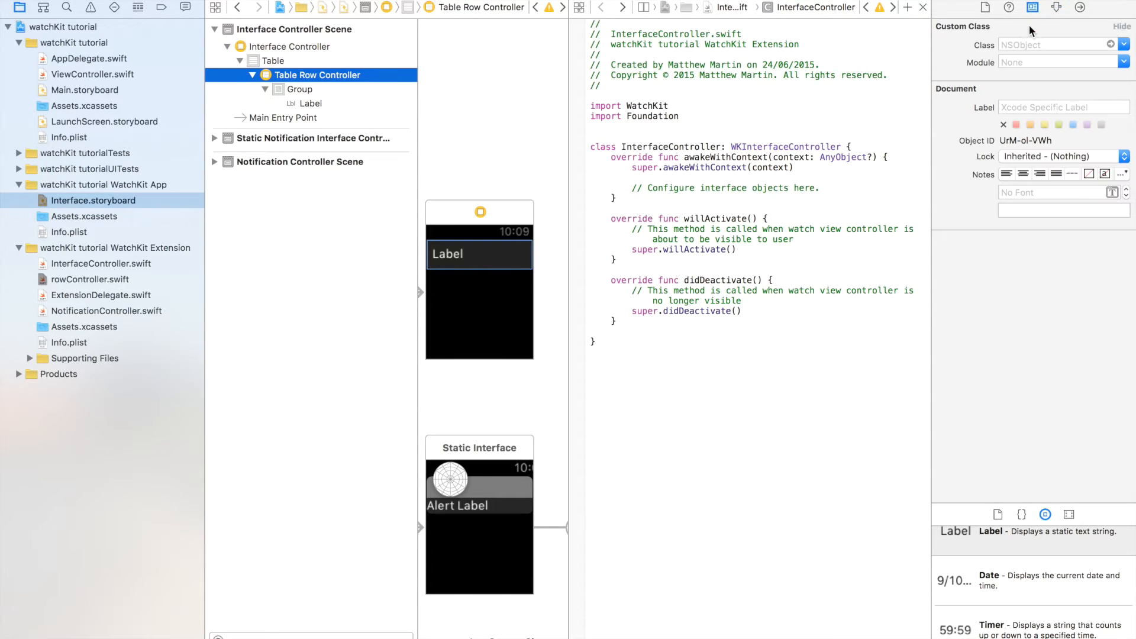
left_click(1058, 44)
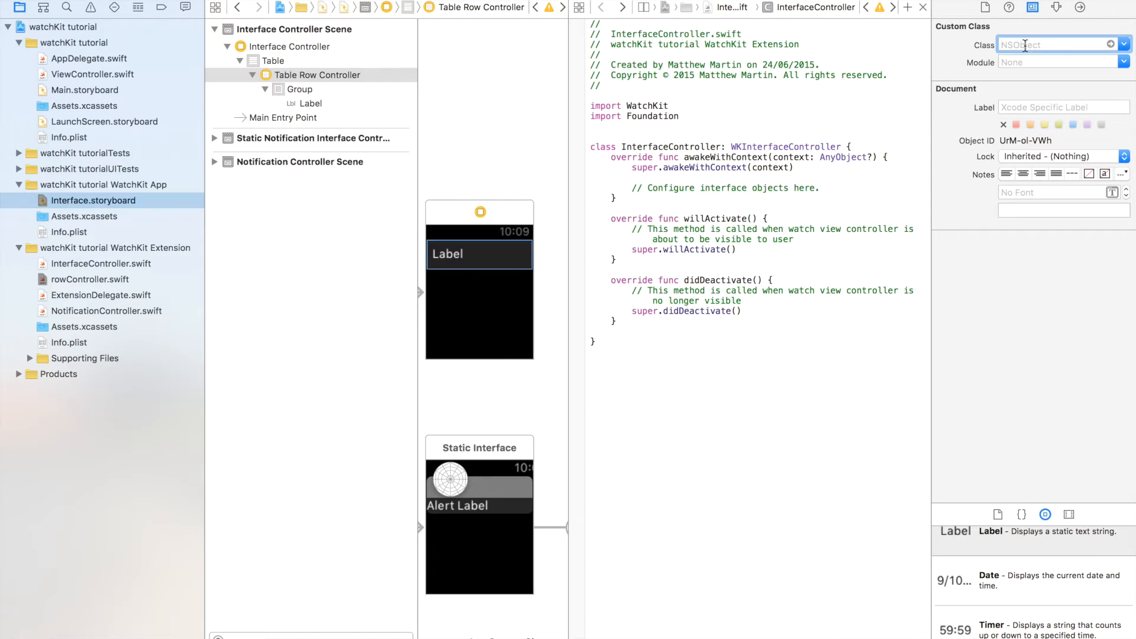
type("rowController")
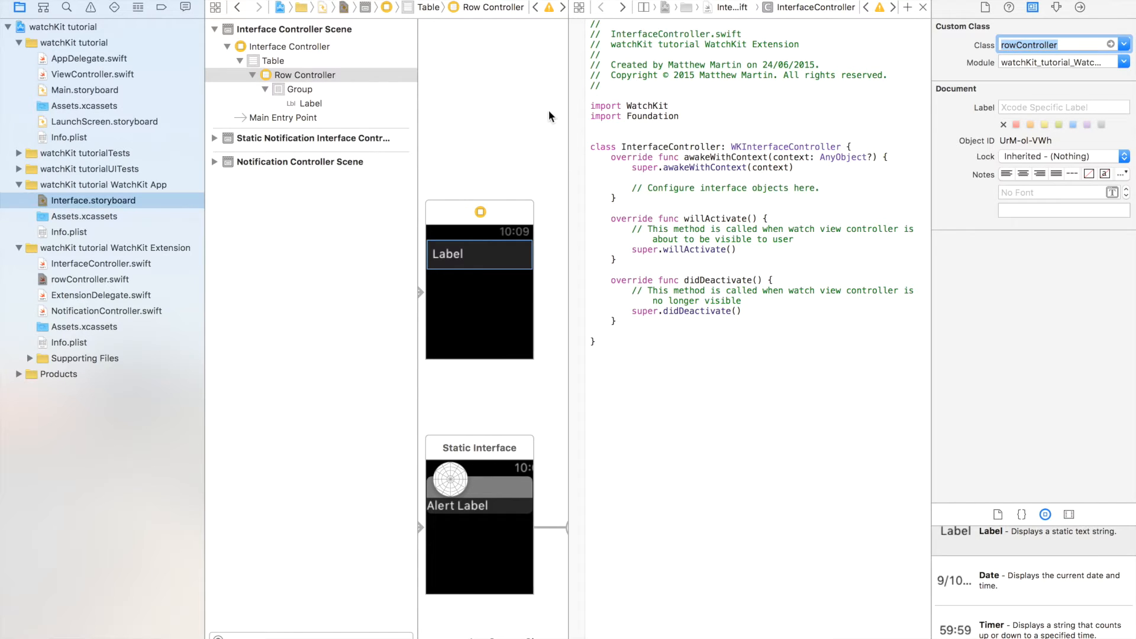
left_click(299, 89)
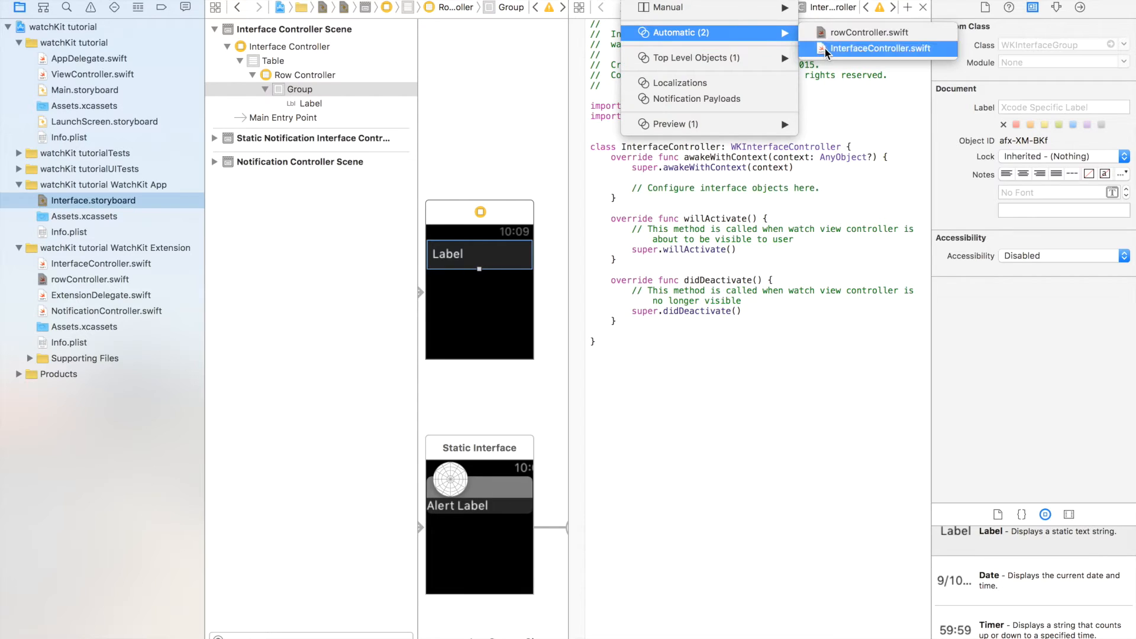
- Connect the row's label to rowController as an outlet named rowLable
left_click(867, 32)
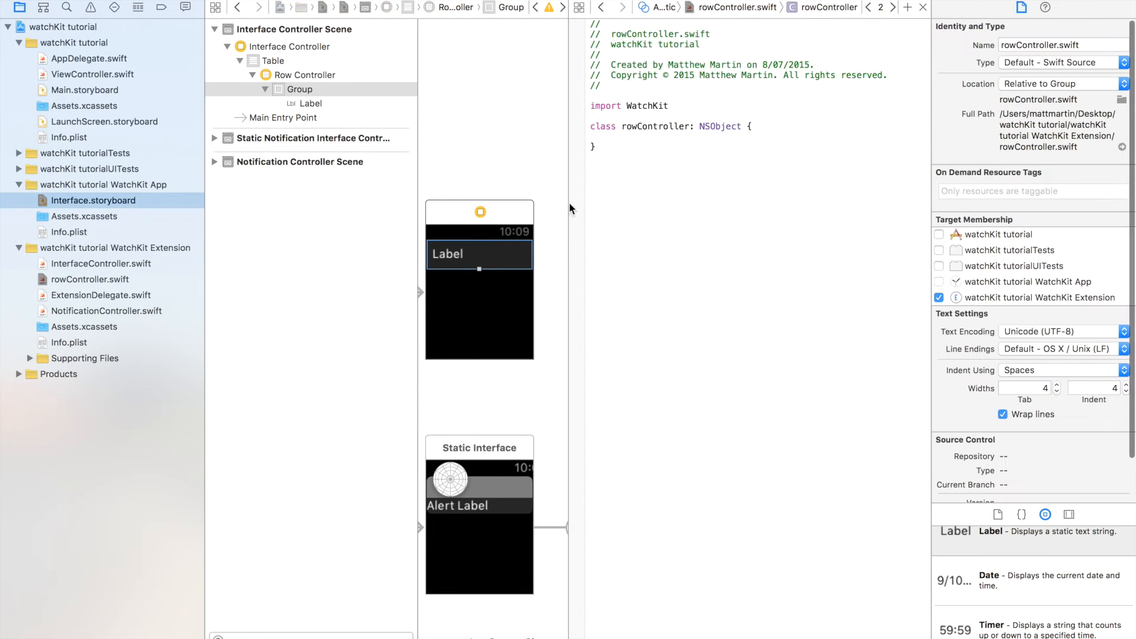
left_click(448, 254)
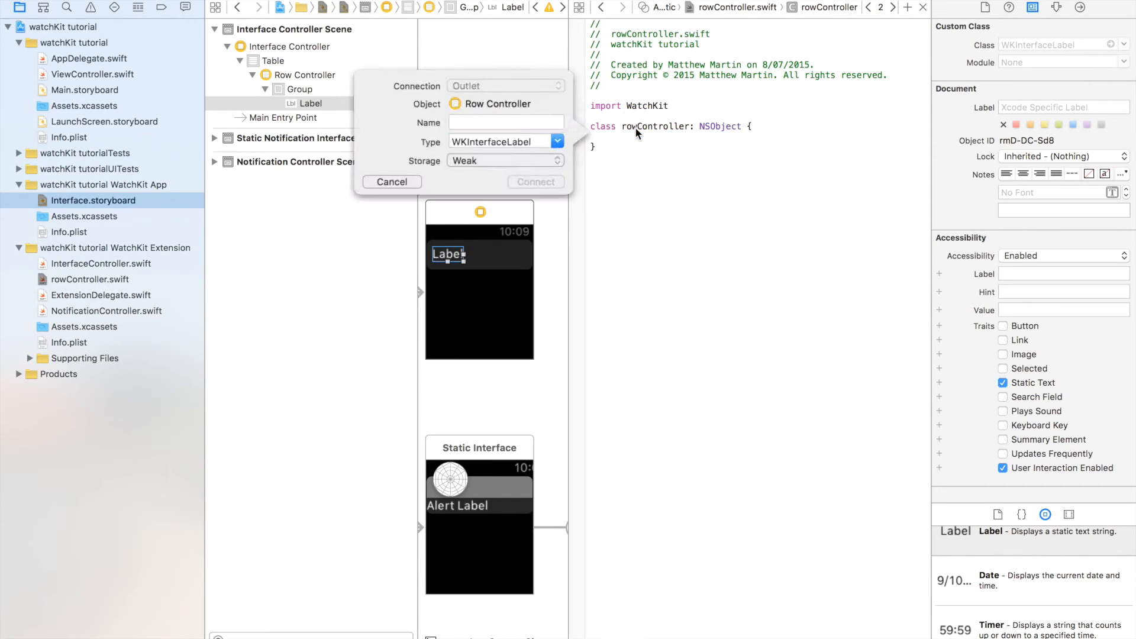
type("rowLable")
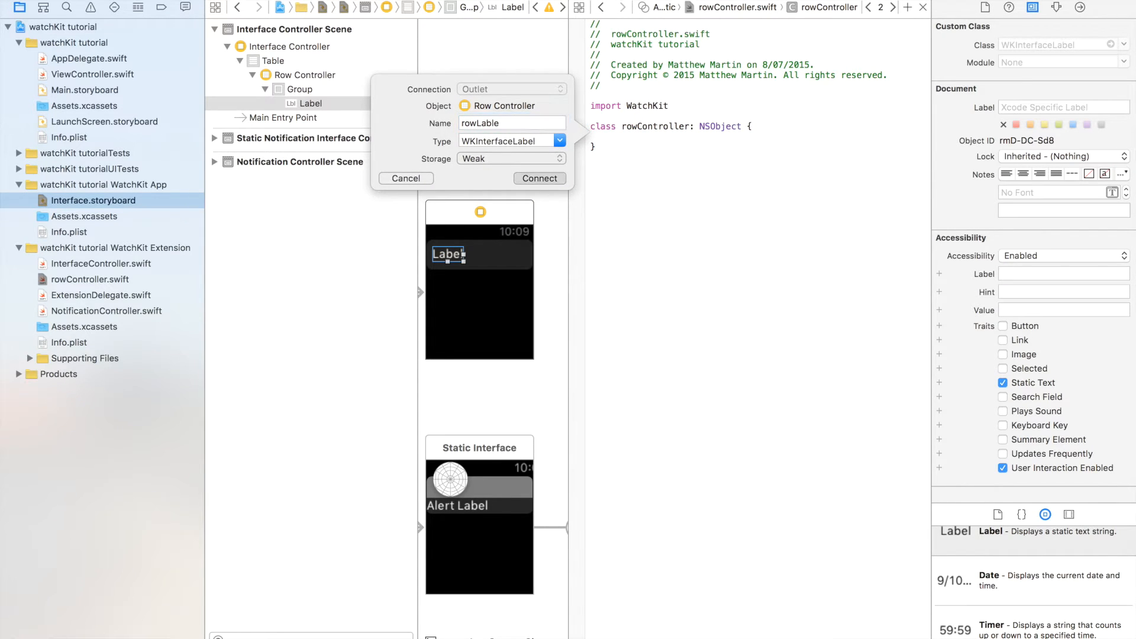
left_click(540, 179)
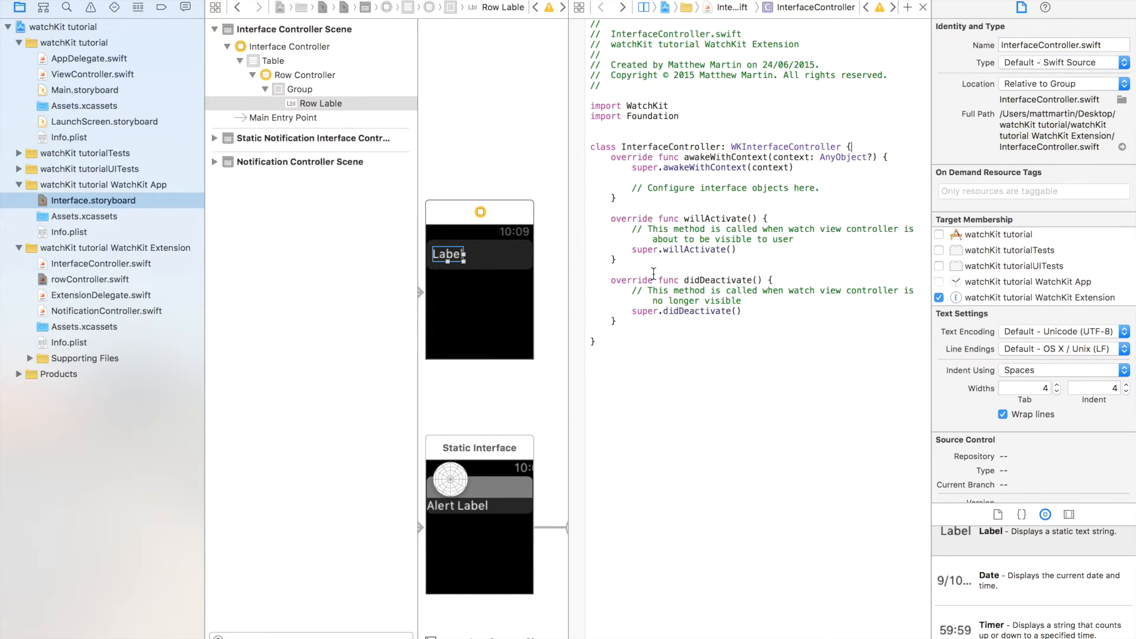
mouse_move(1045, 515)
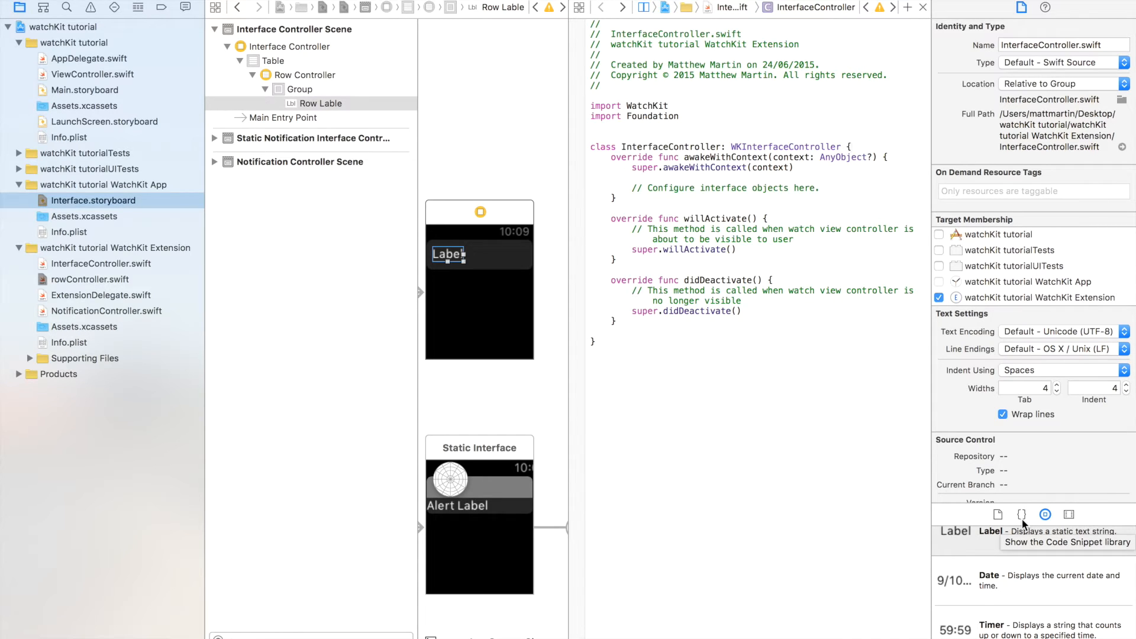
mouse_move(824, 196)
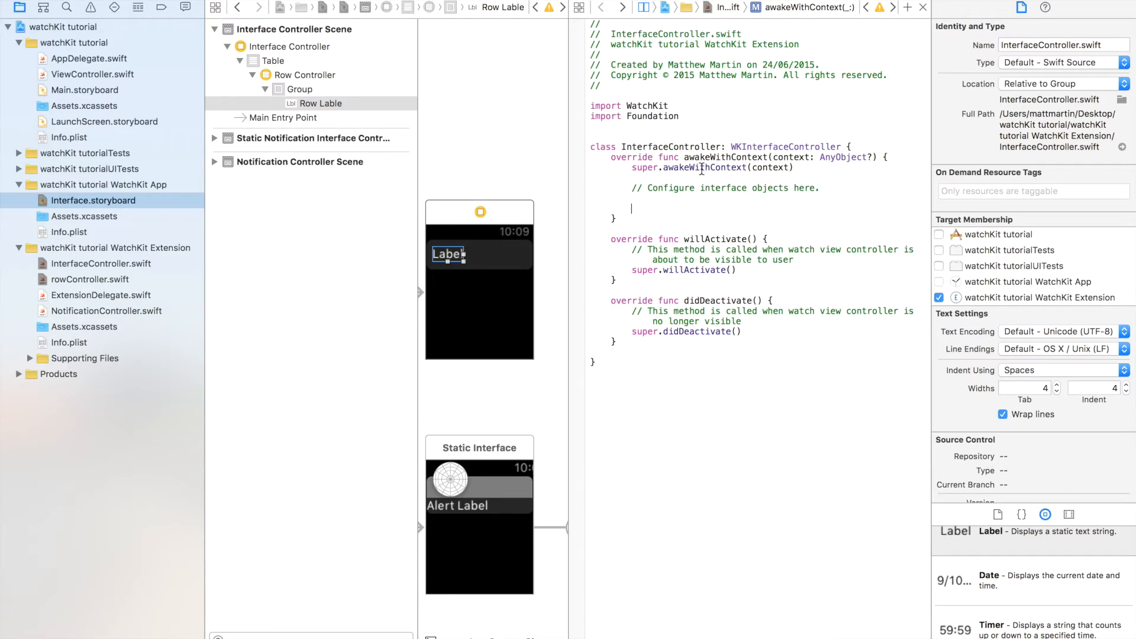
- Declare var arrayOfObjects = ["somthing","something else","the final something"] inside awakeWithContext
type("var arrayOfOb")
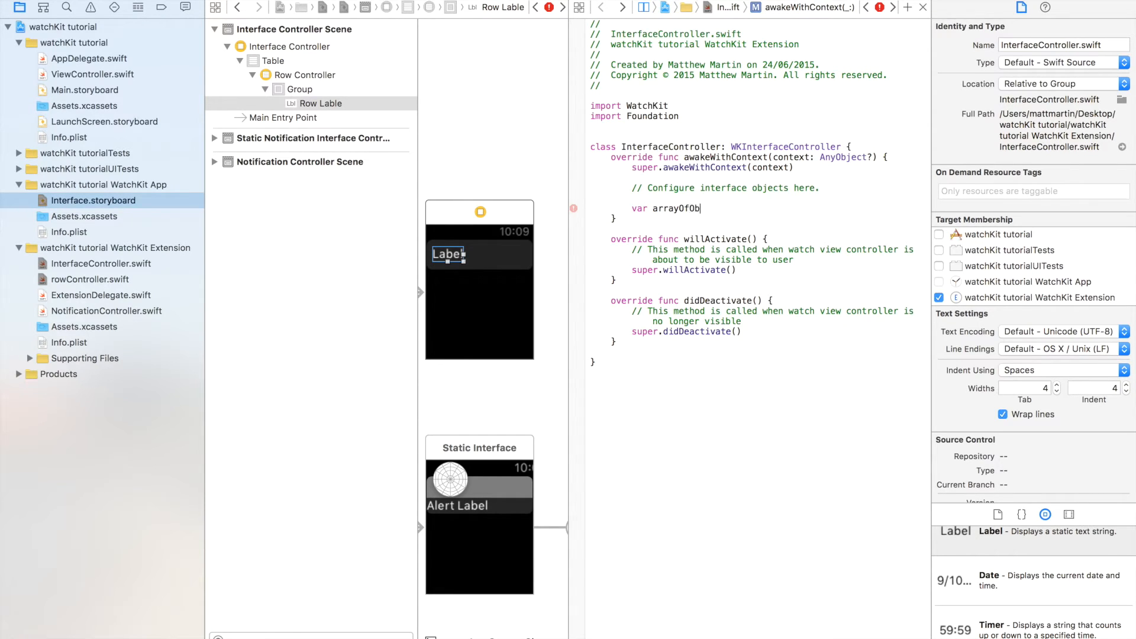
type("jects =")
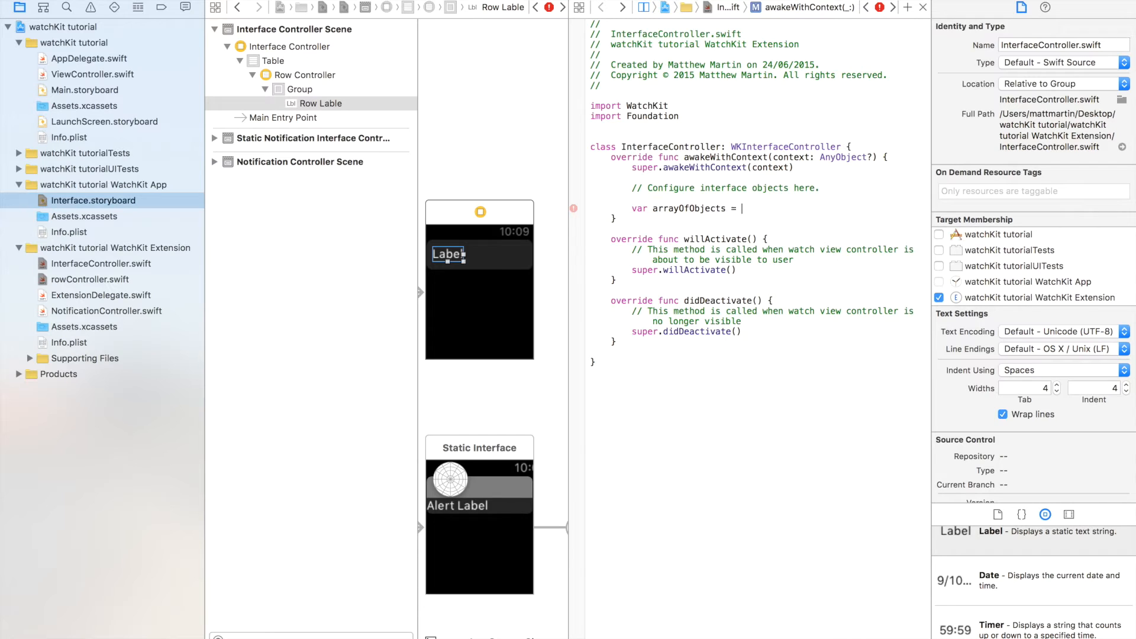
type("[\"")
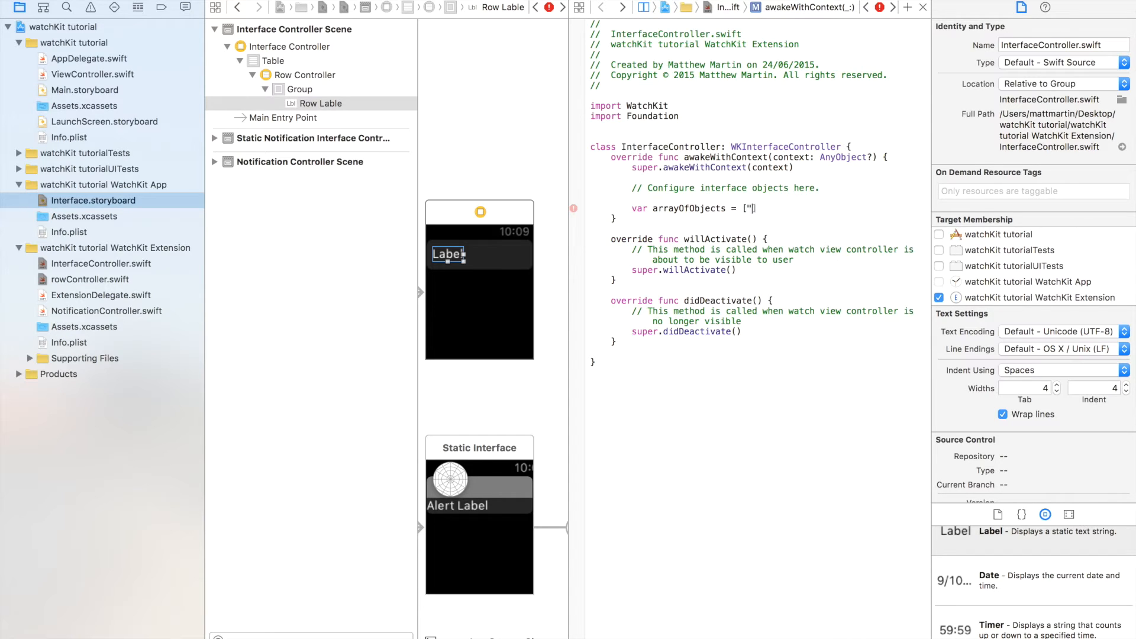
type("somthing")
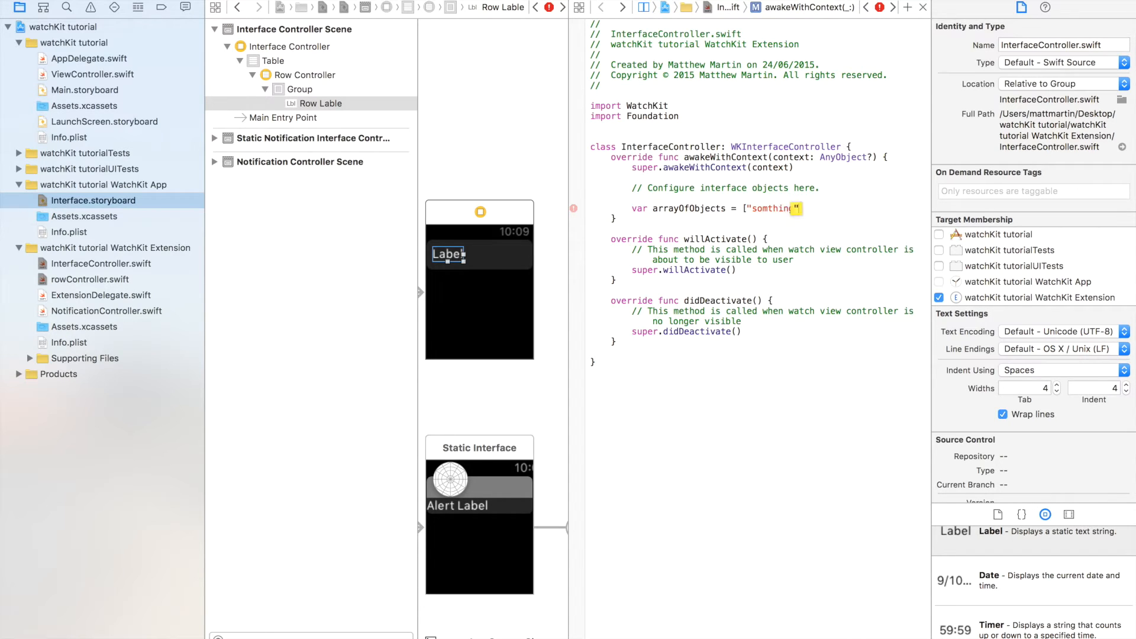
type(",\"something else\"")
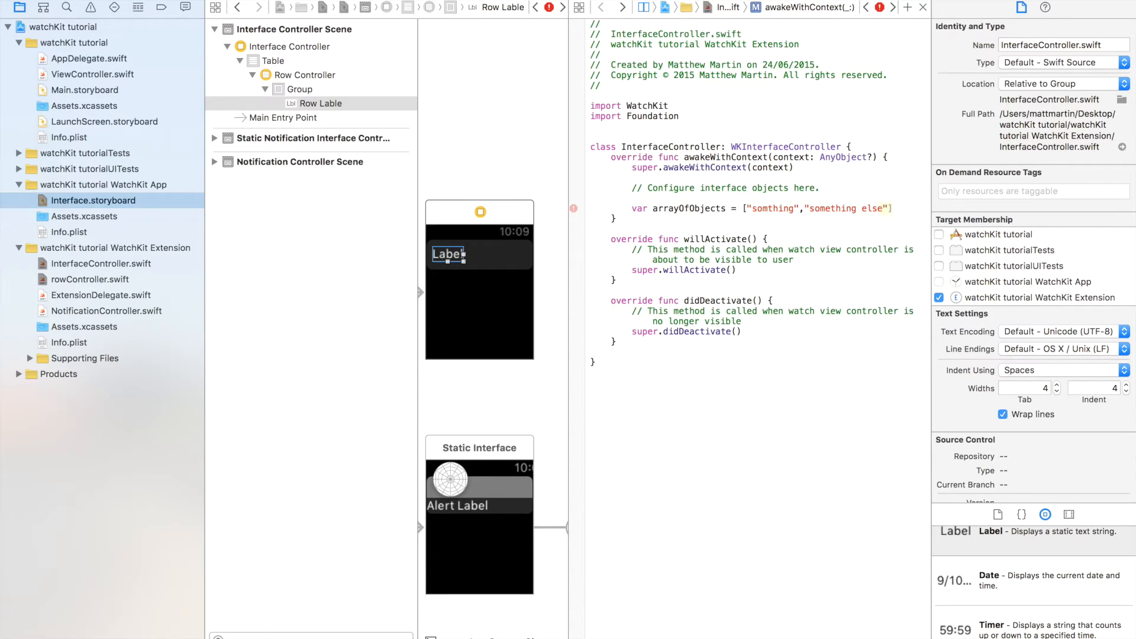
type(",\"")
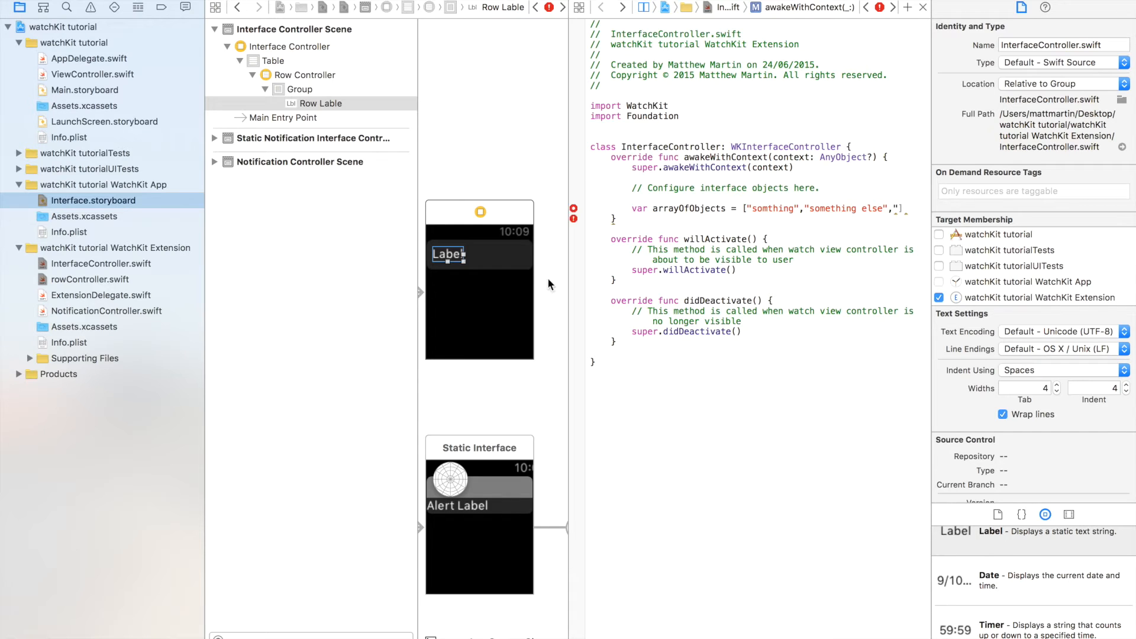
type("the")
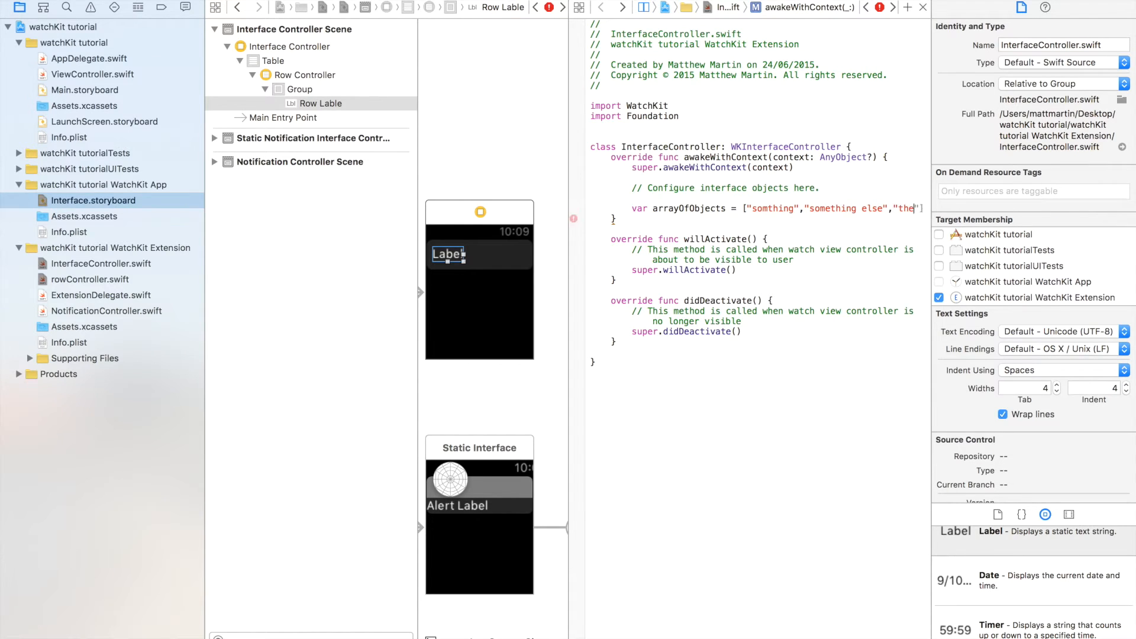
type("final something")
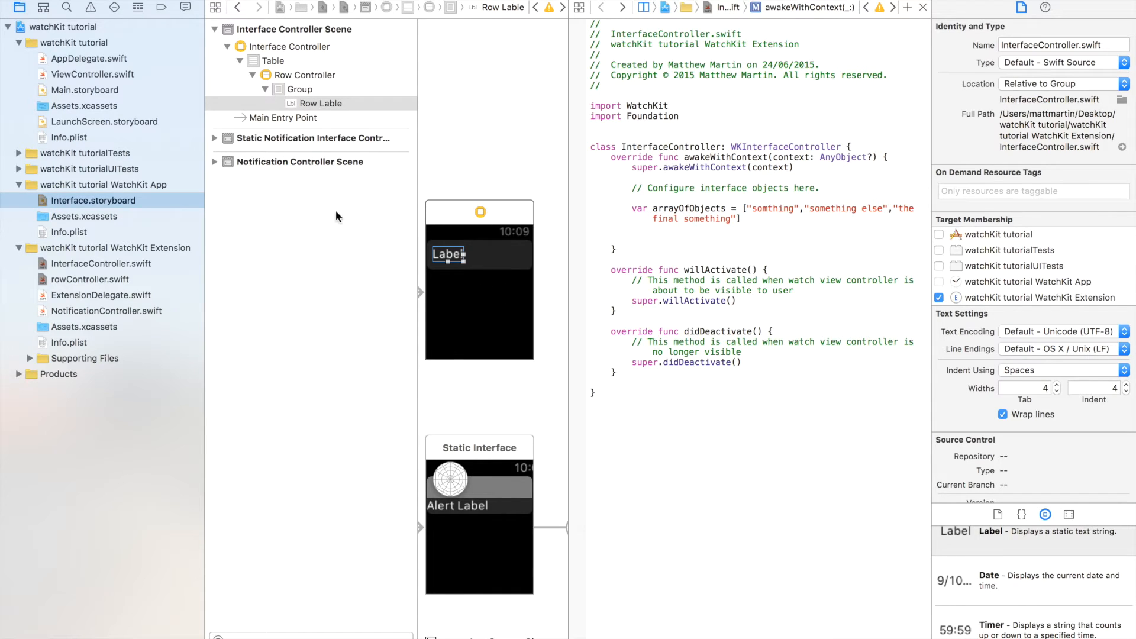
left_click(273, 60)
type("tabelO")
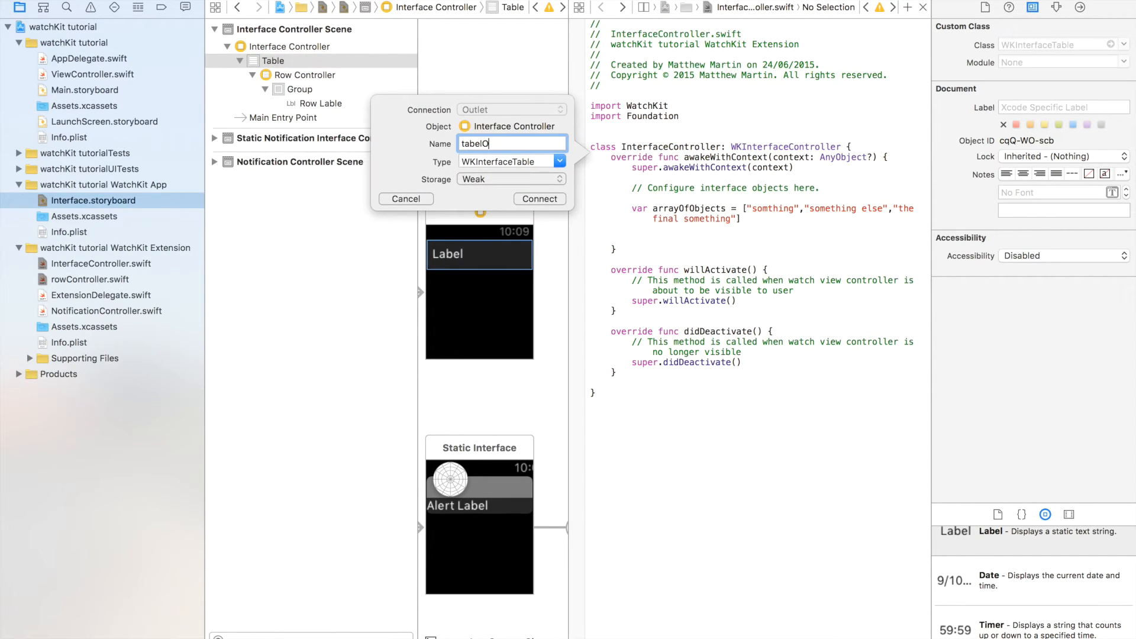
- Create the tabelOutlet outlet, call setNumberOfRows with arrayOfObjects.count, and make the array a let constant
left_click(540, 199)
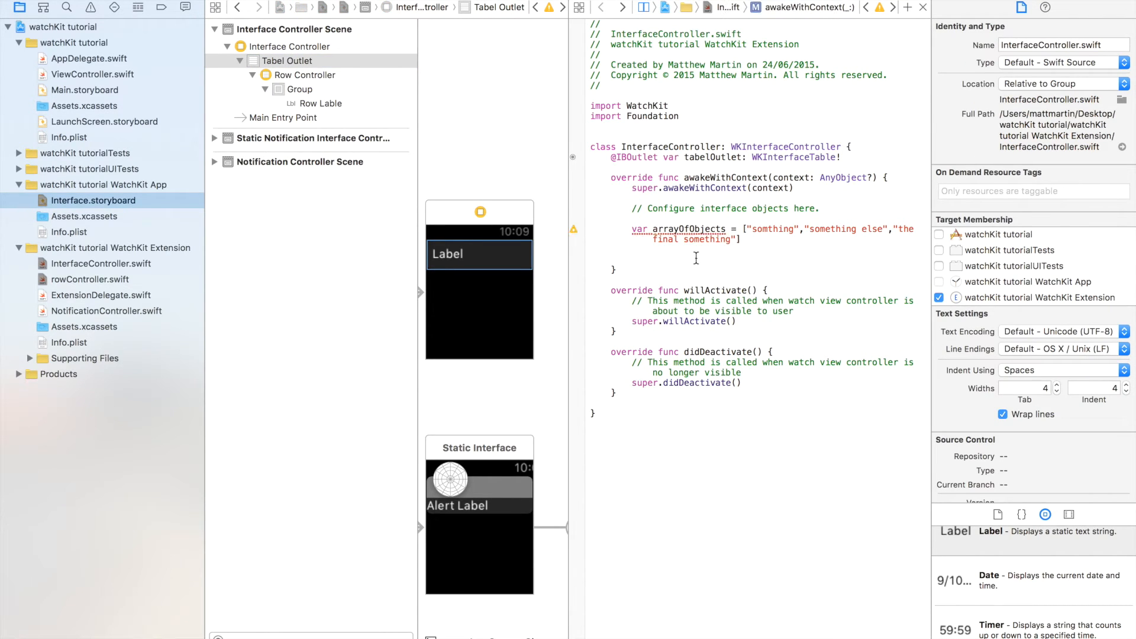
type("tabelOutlet")
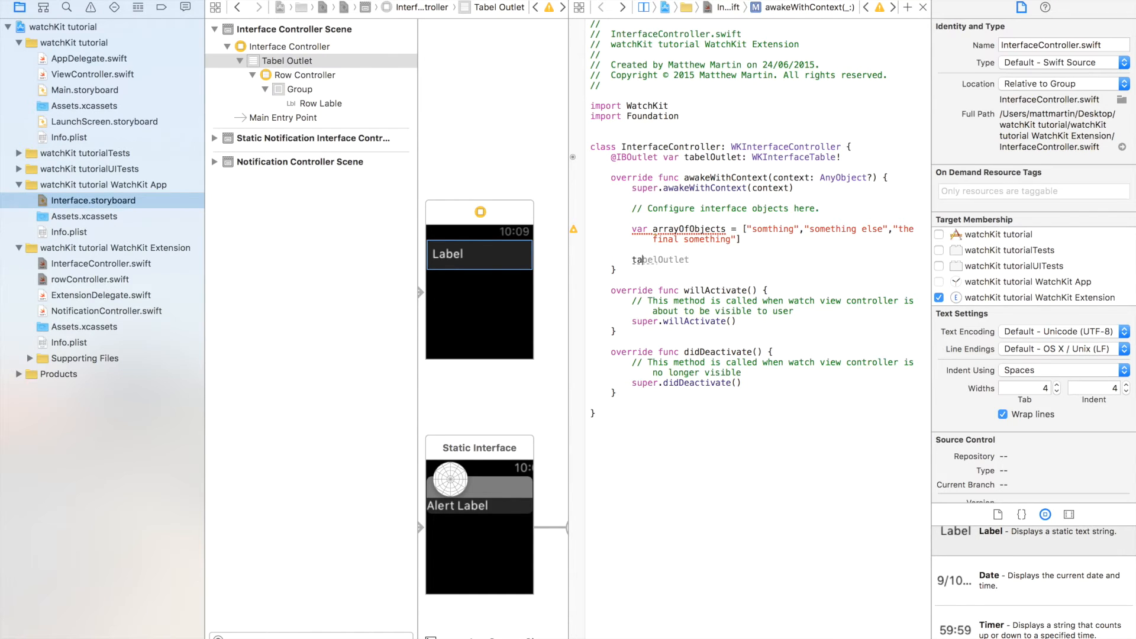
type(".")
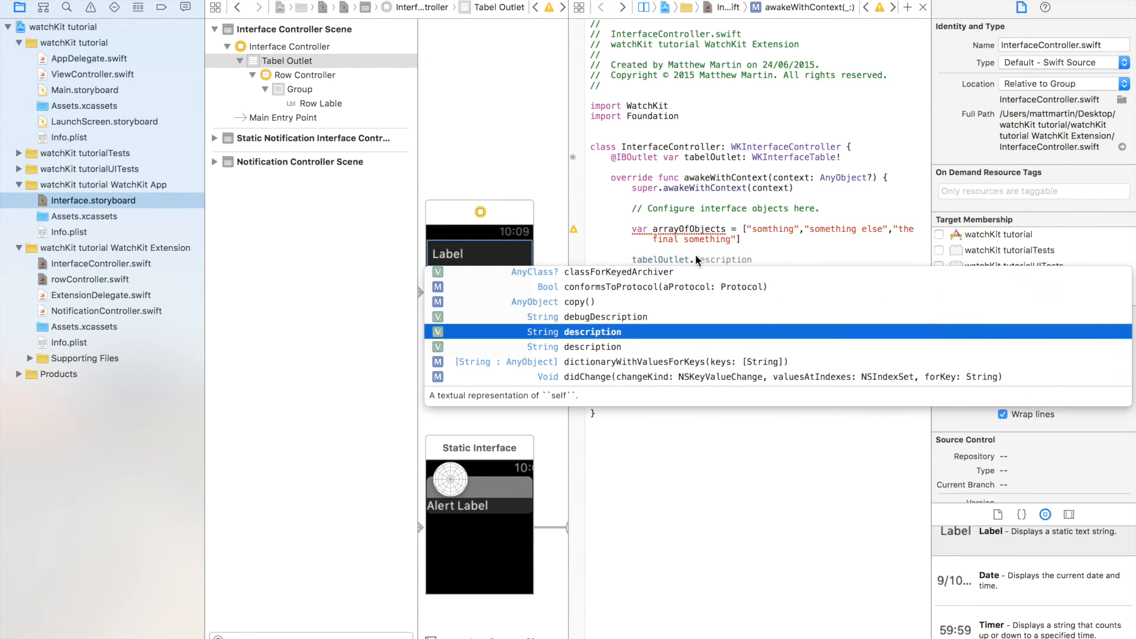
type("set")
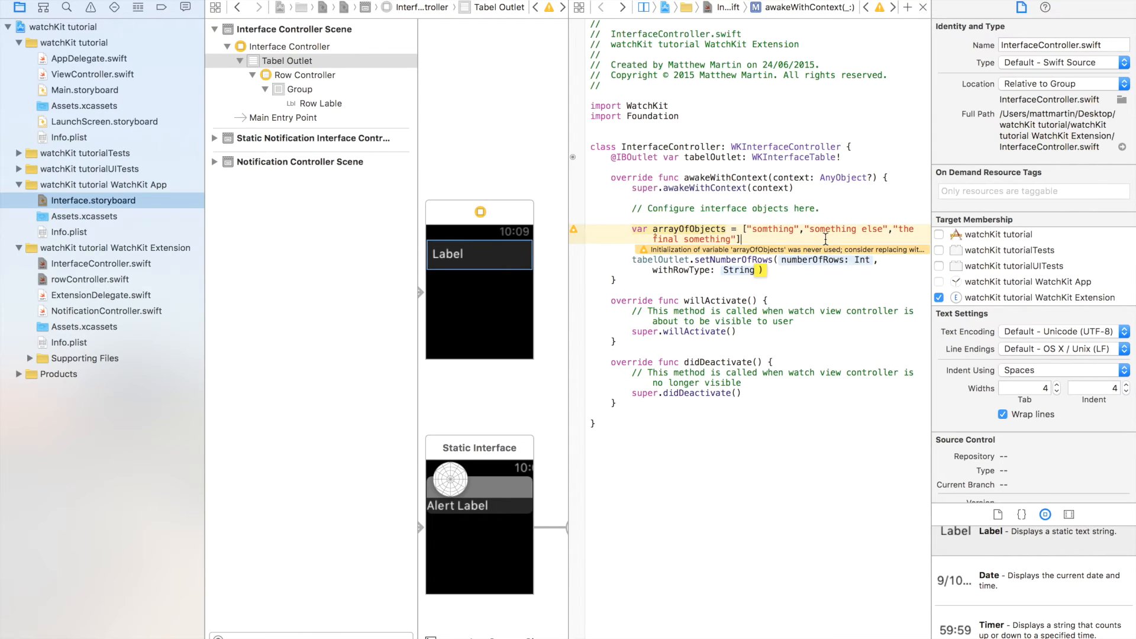
mouse_move(815, 261)
type("a")
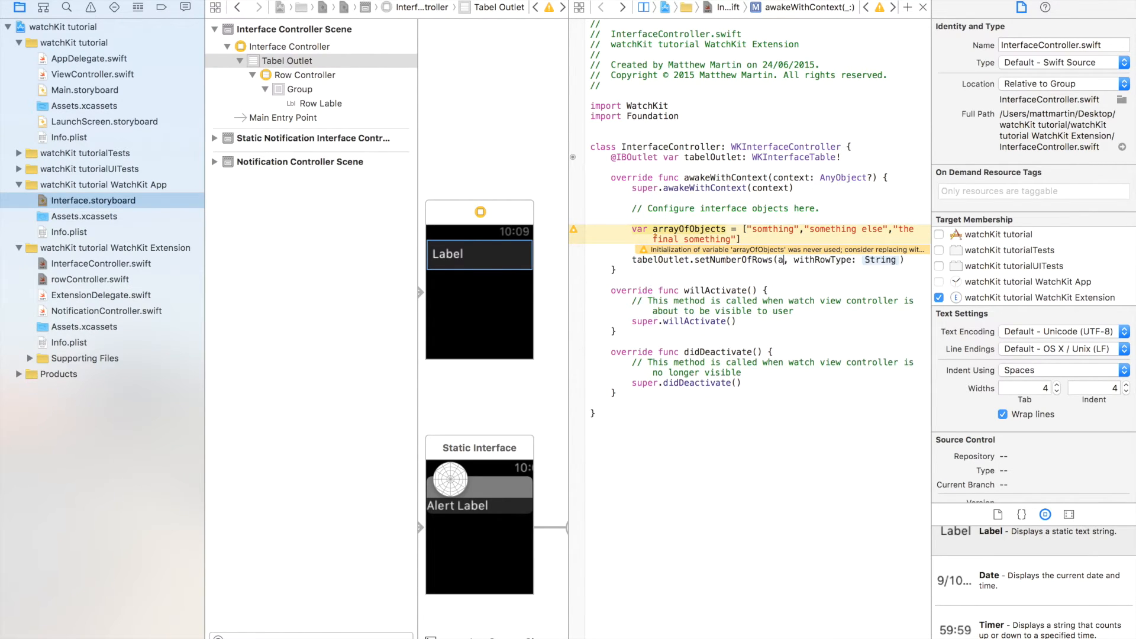
type("rrayOfObjects.")
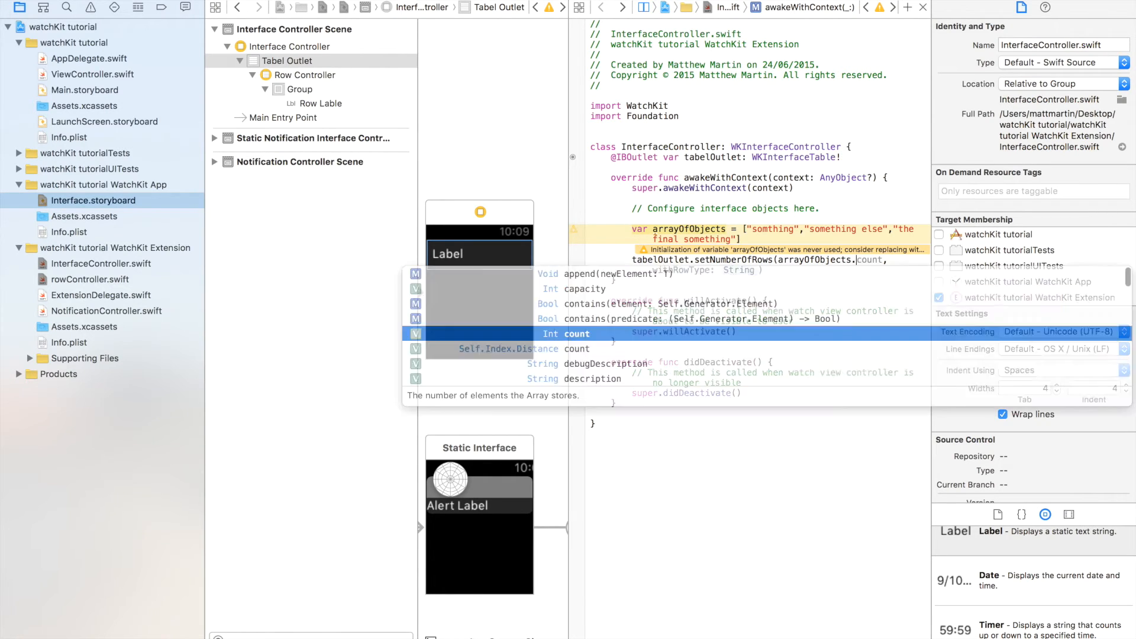
left_click(809, 334)
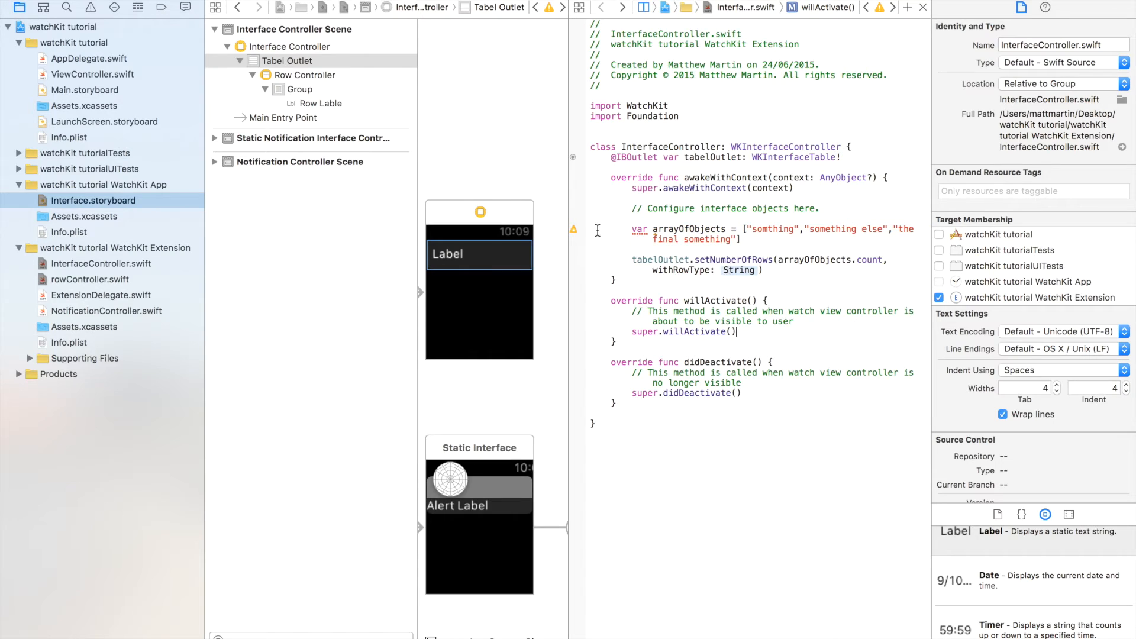
left_click(573, 230)
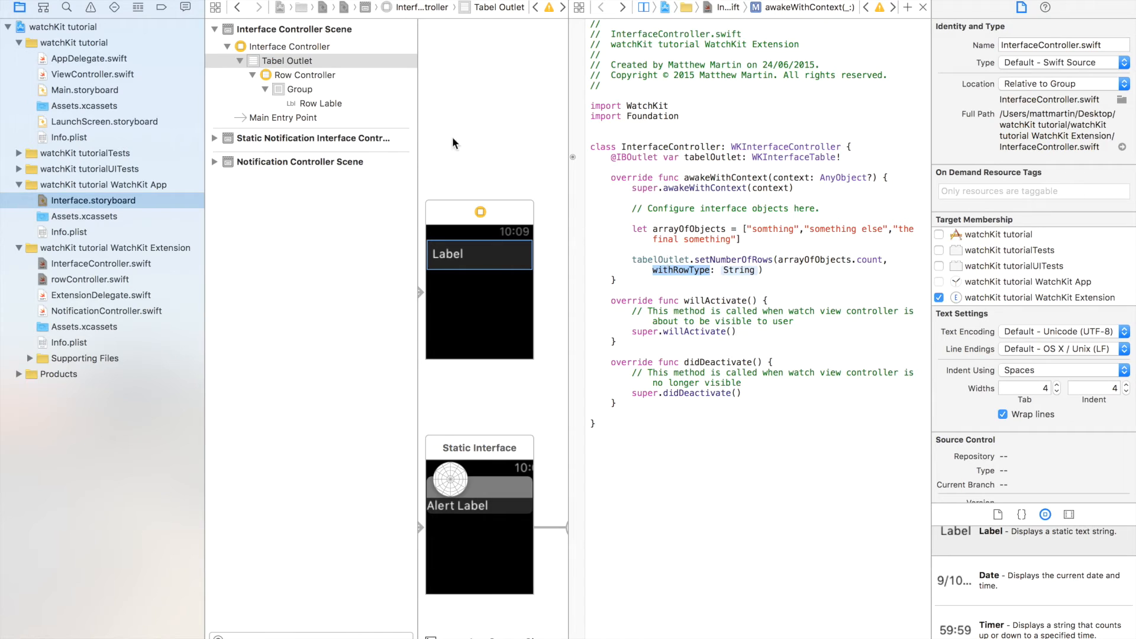
left_click(306, 74)
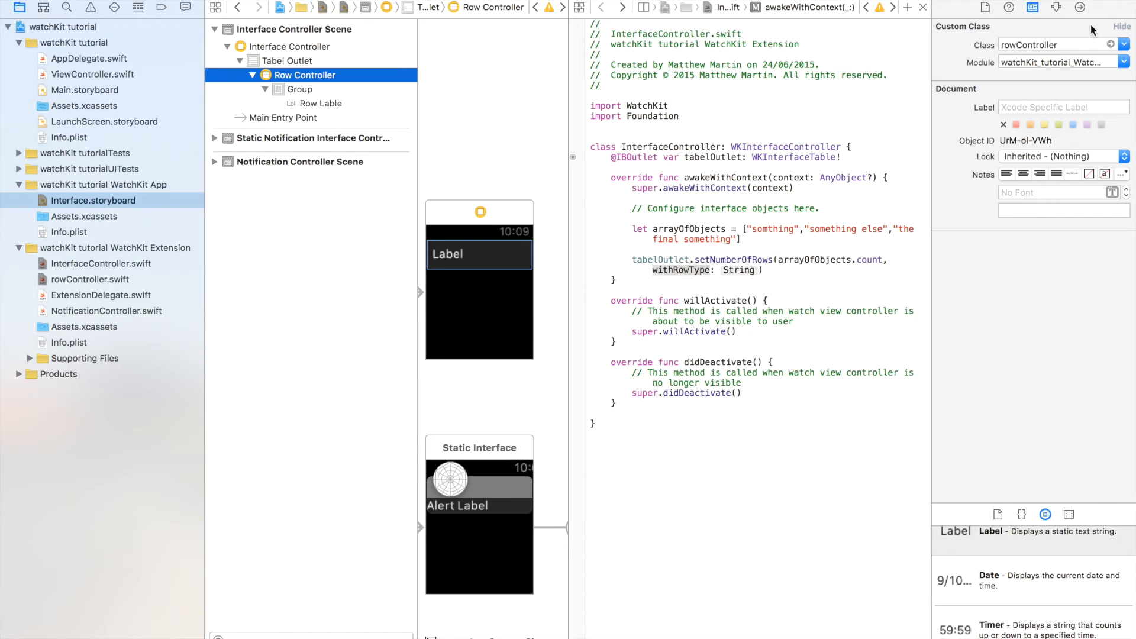
left_click(1055, 7)
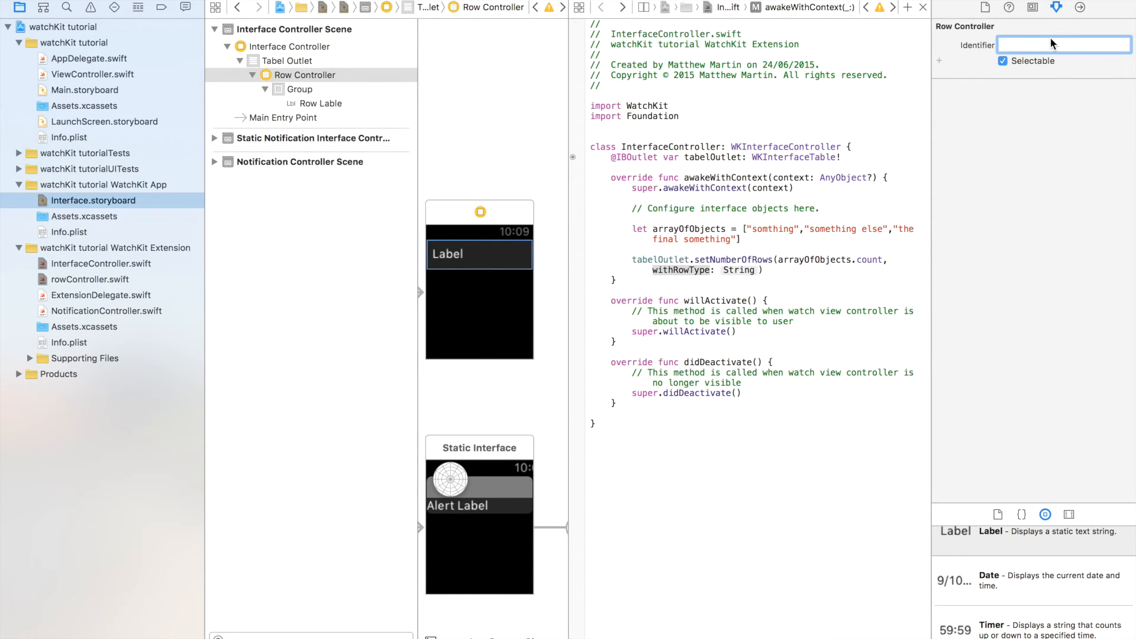
type("row")
left_click(708, 270)
type("\"")
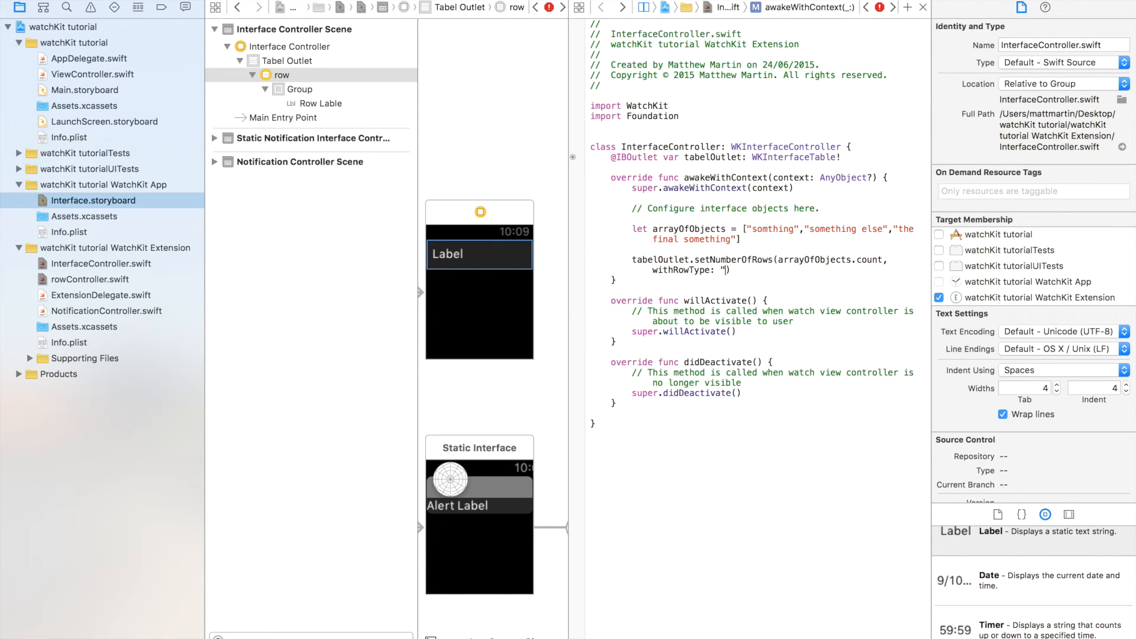
type("row\"")
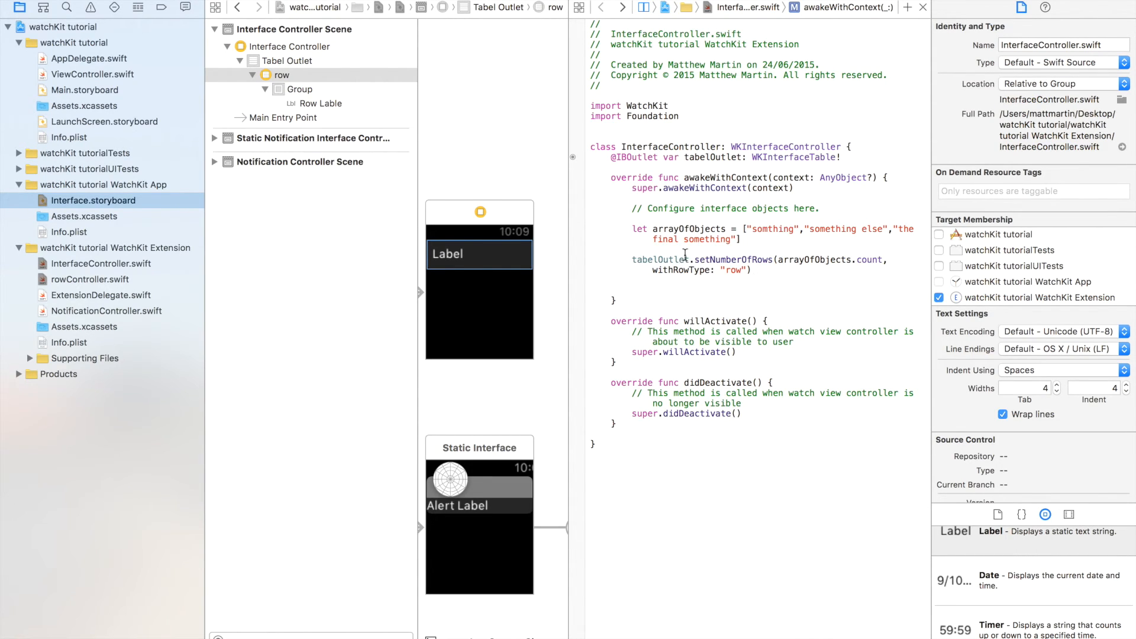
mouse_move(483, 320)
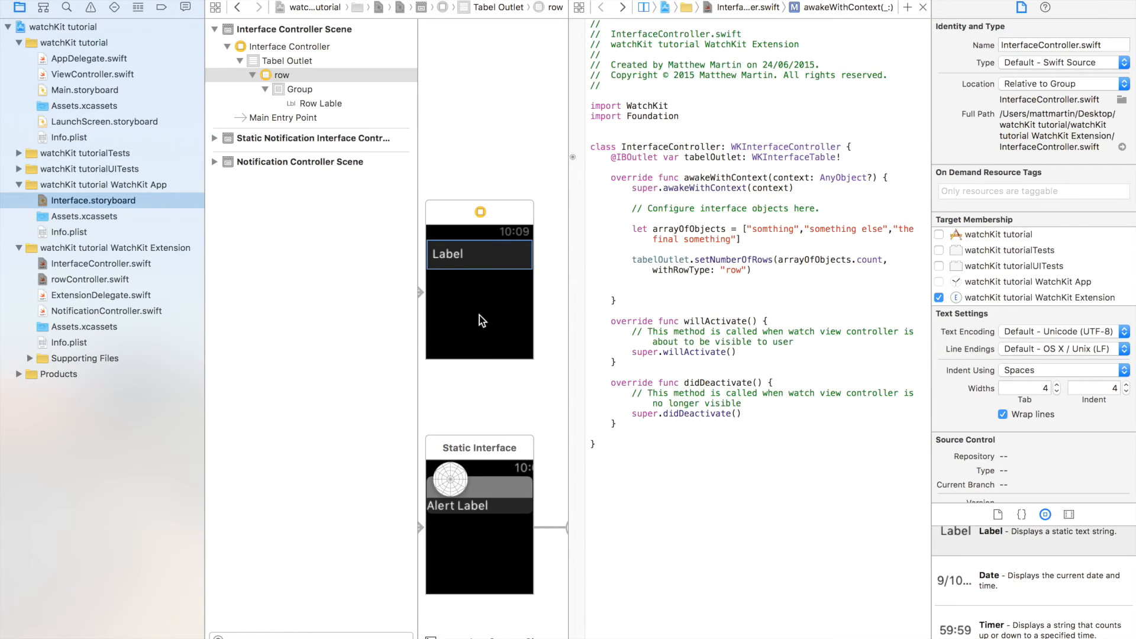
mouse_move(487, 311)
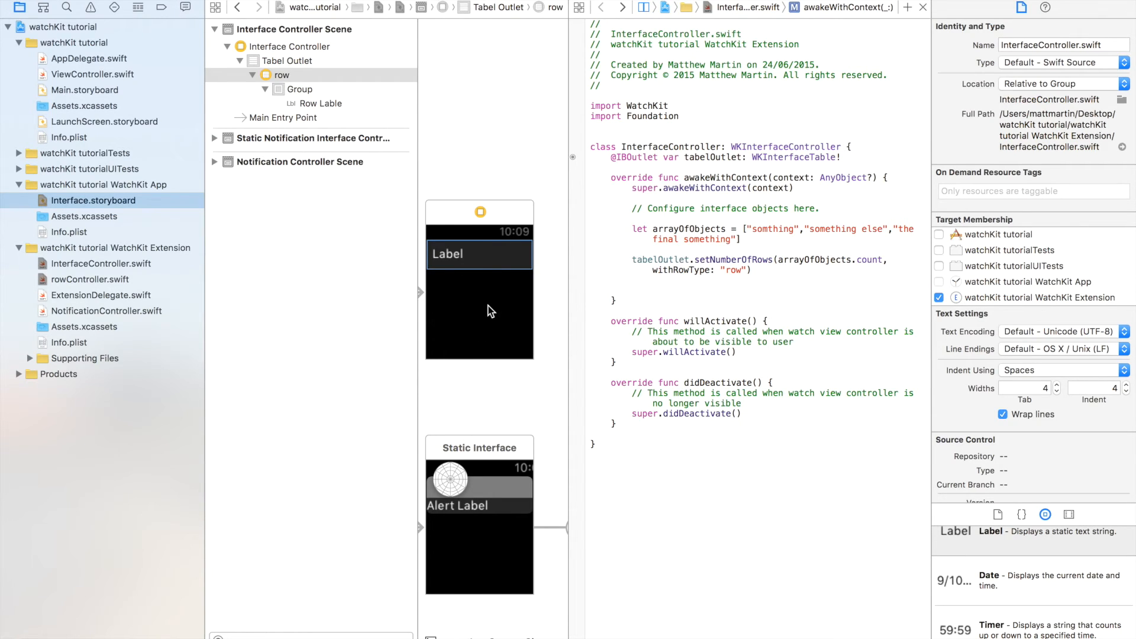
left_click(632, 290)
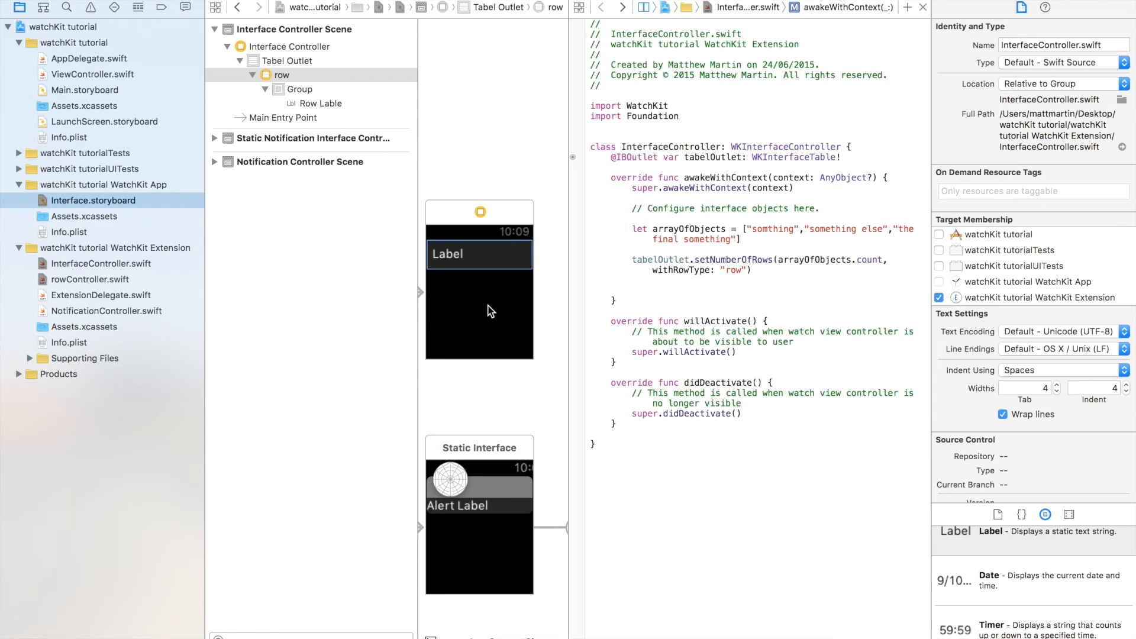
left_click(632, 290)
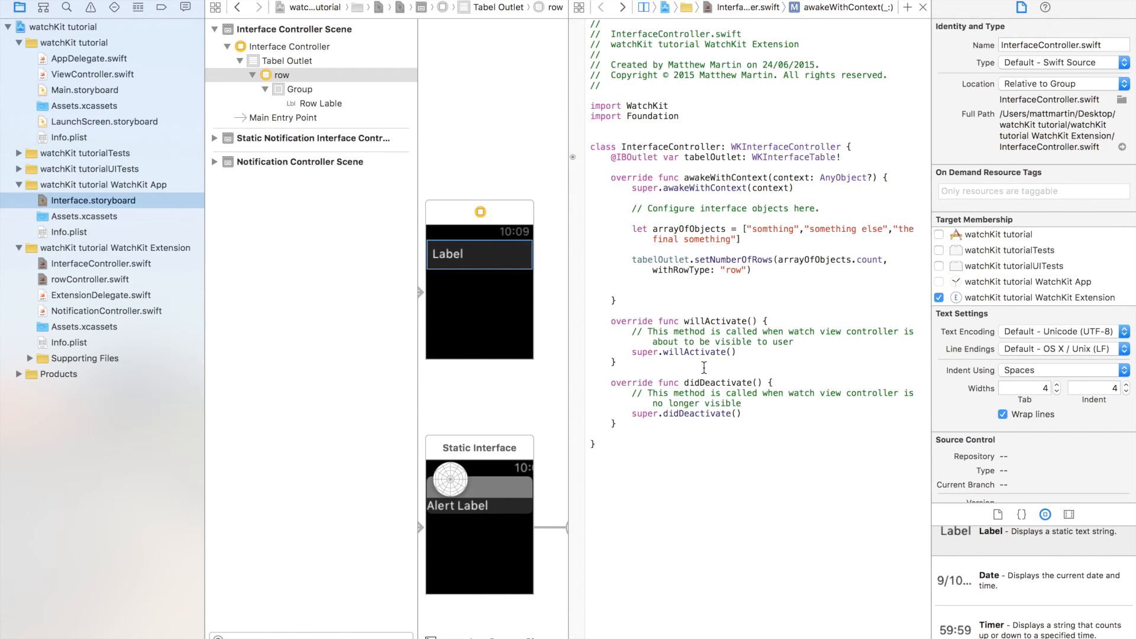
- Write for(var i = 0; i < arrayOfObjects.count; i++){ } below the setNumberOfRows call
type("for")
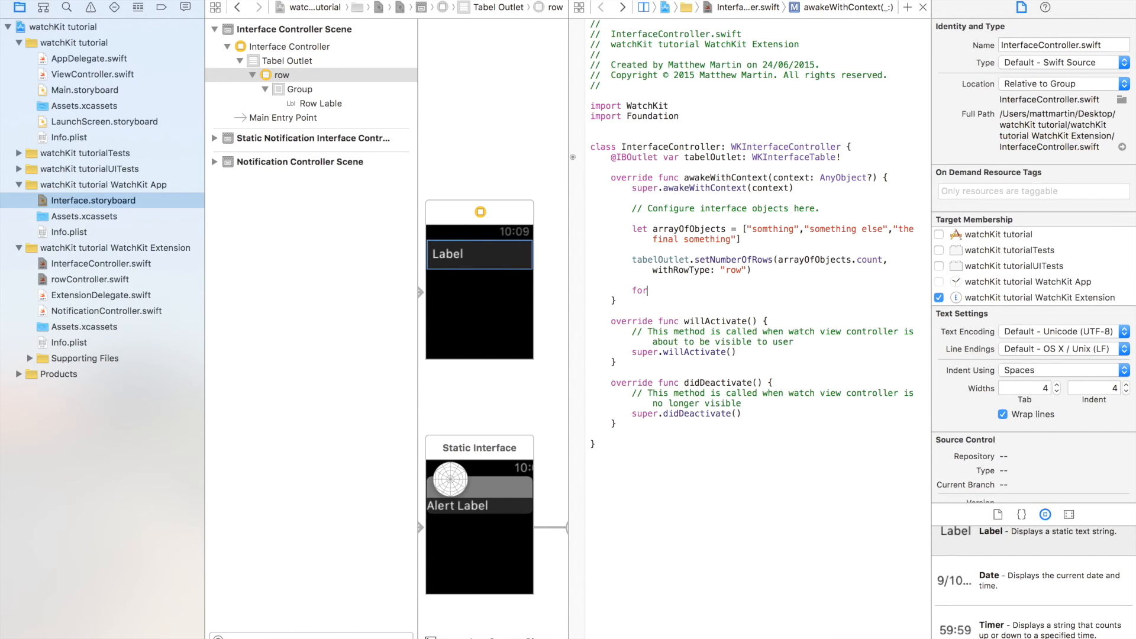
type("(var i =")
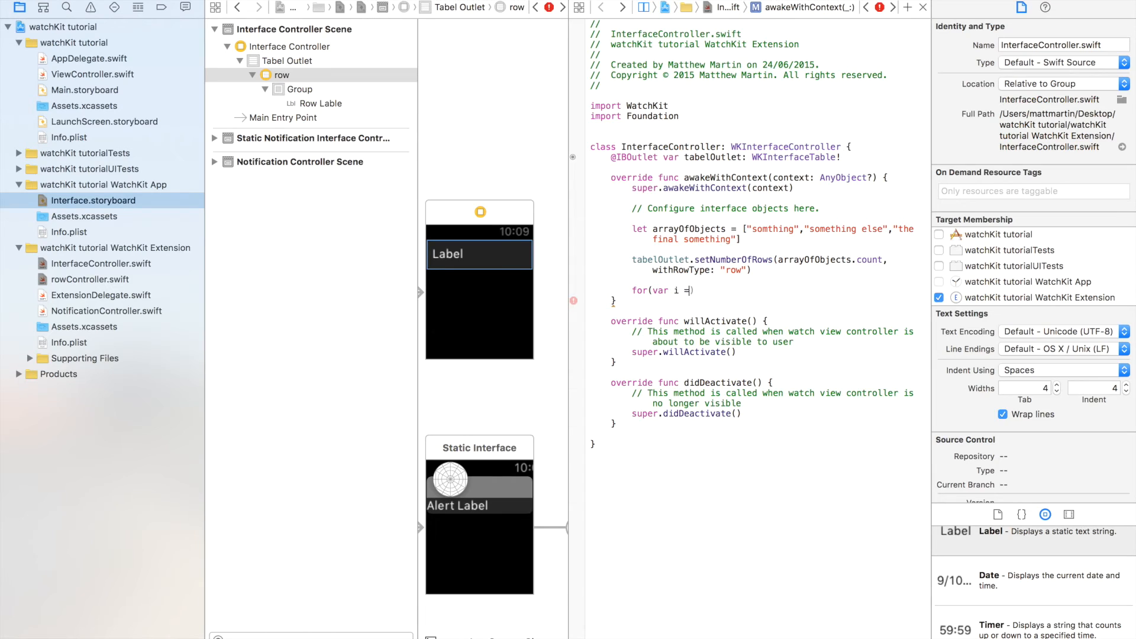
type("0;")
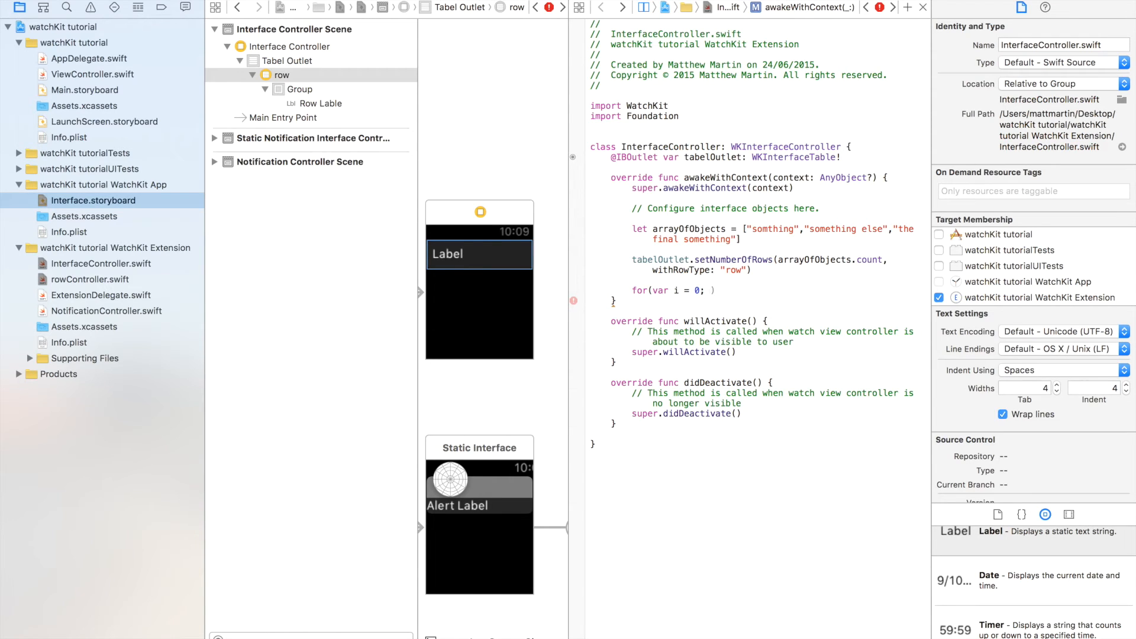
type("i <")
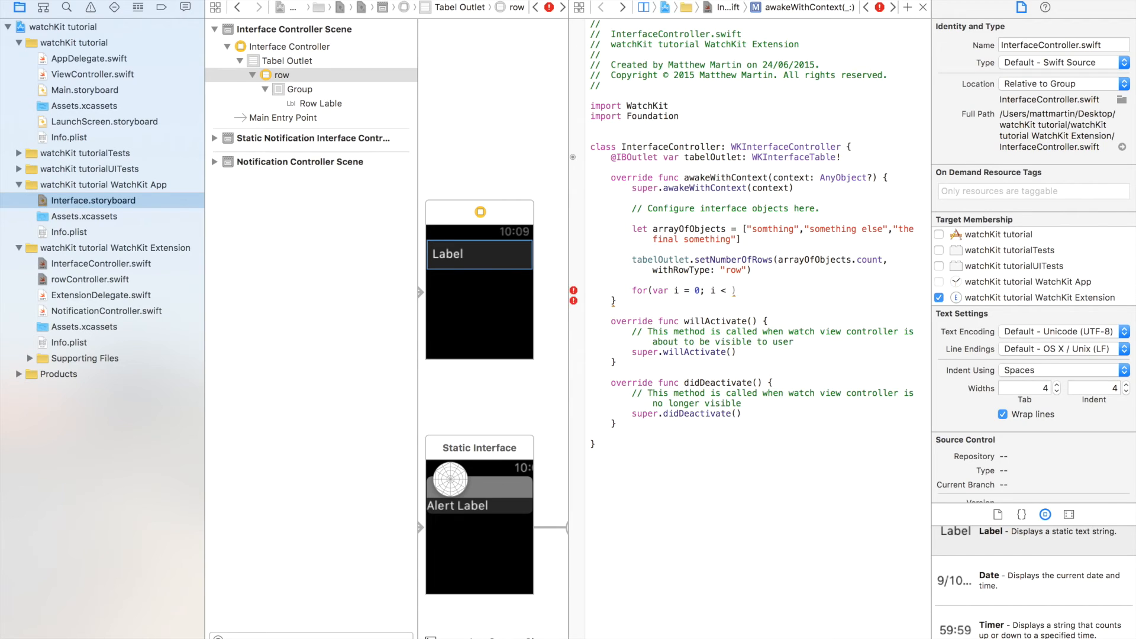
type("arrayOfObjects")
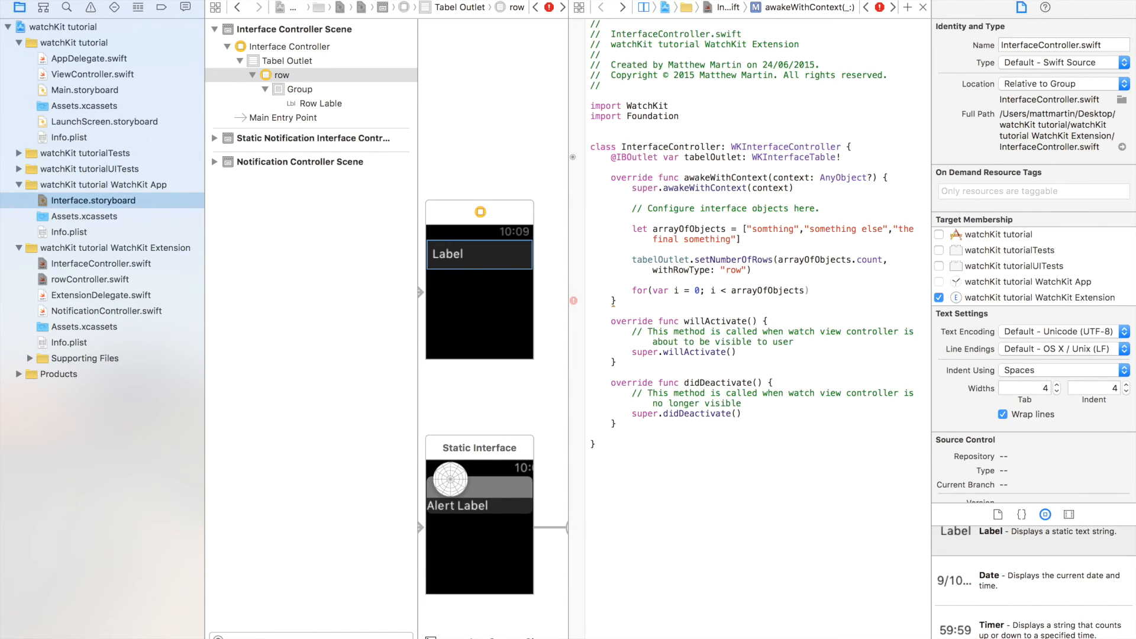
type(".count")
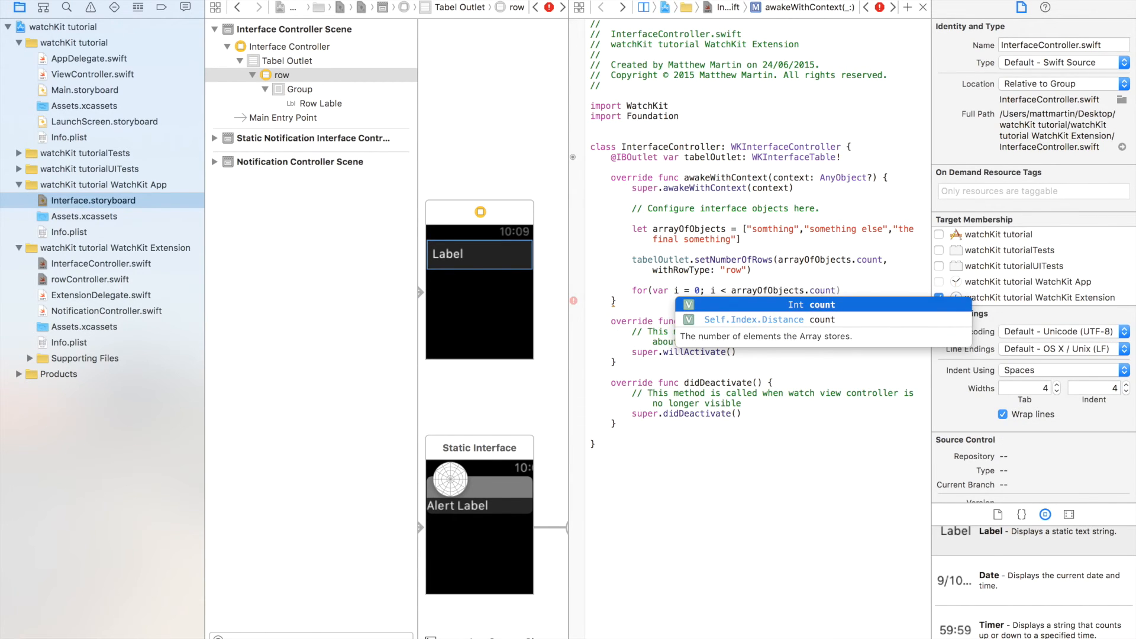
type(",")
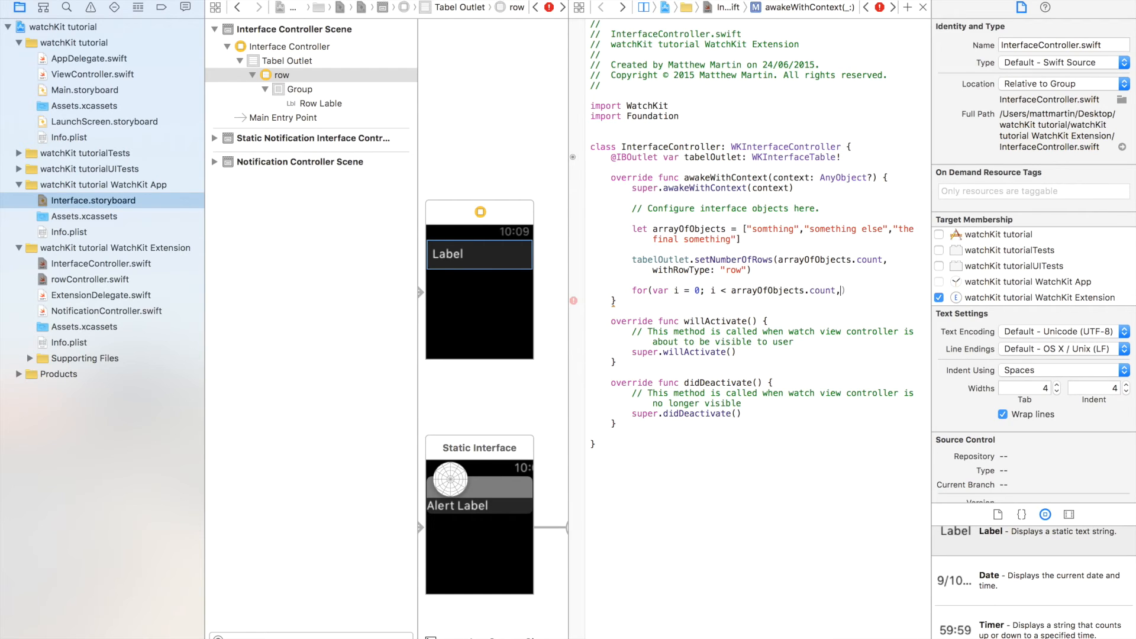
type(":")
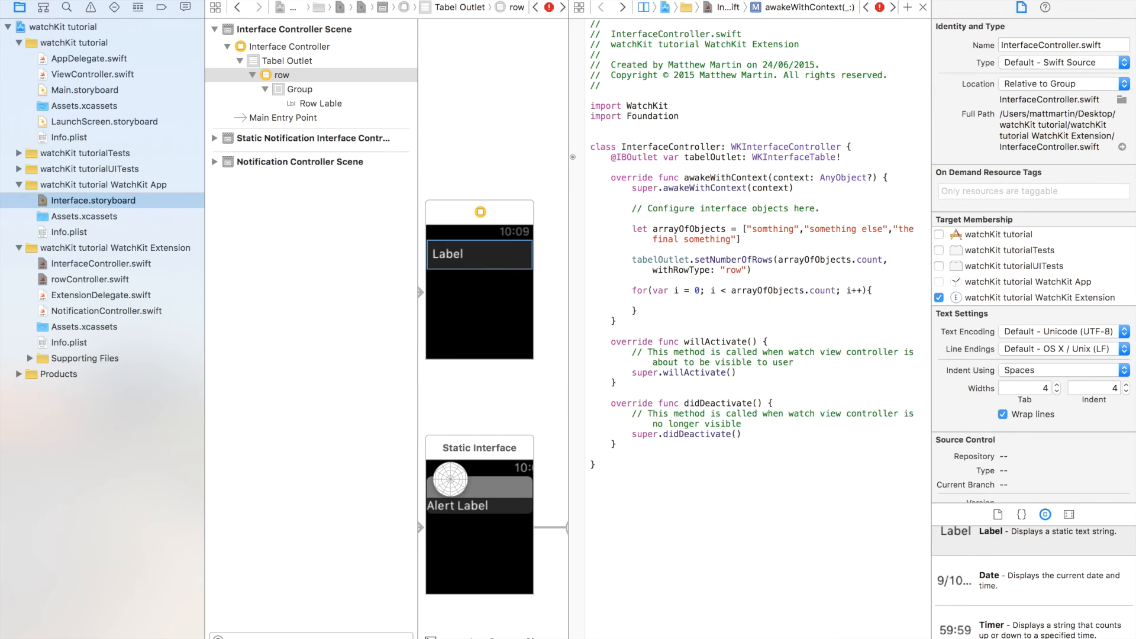
- Assign var row = tabelOutlet.rowControllerAtIndex(i) inside the loop
type("var")
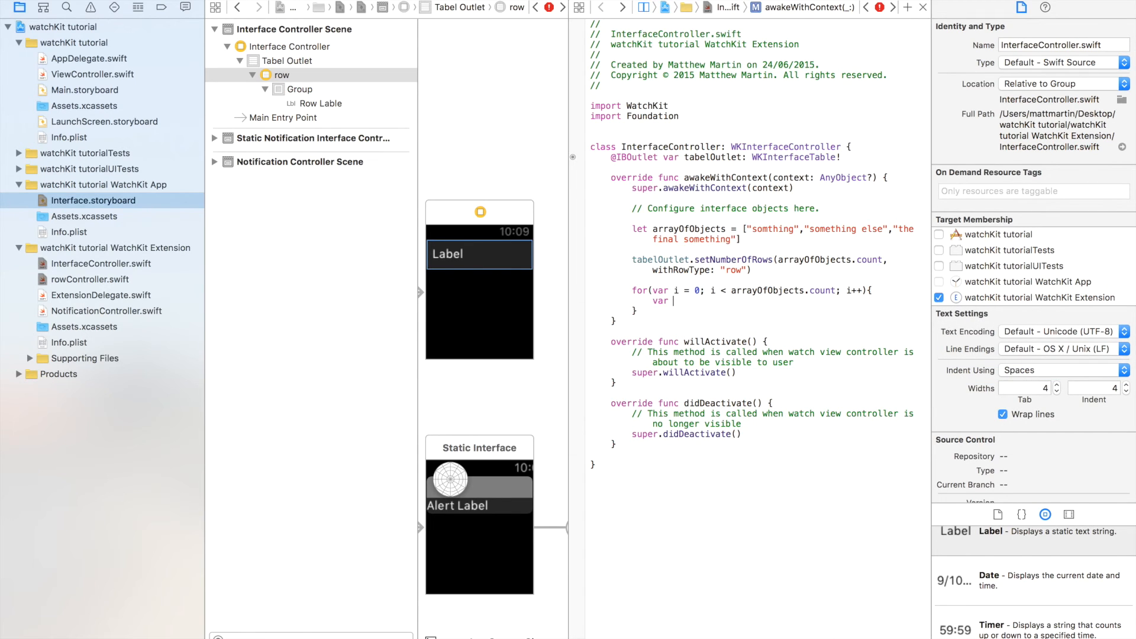
type("row =")
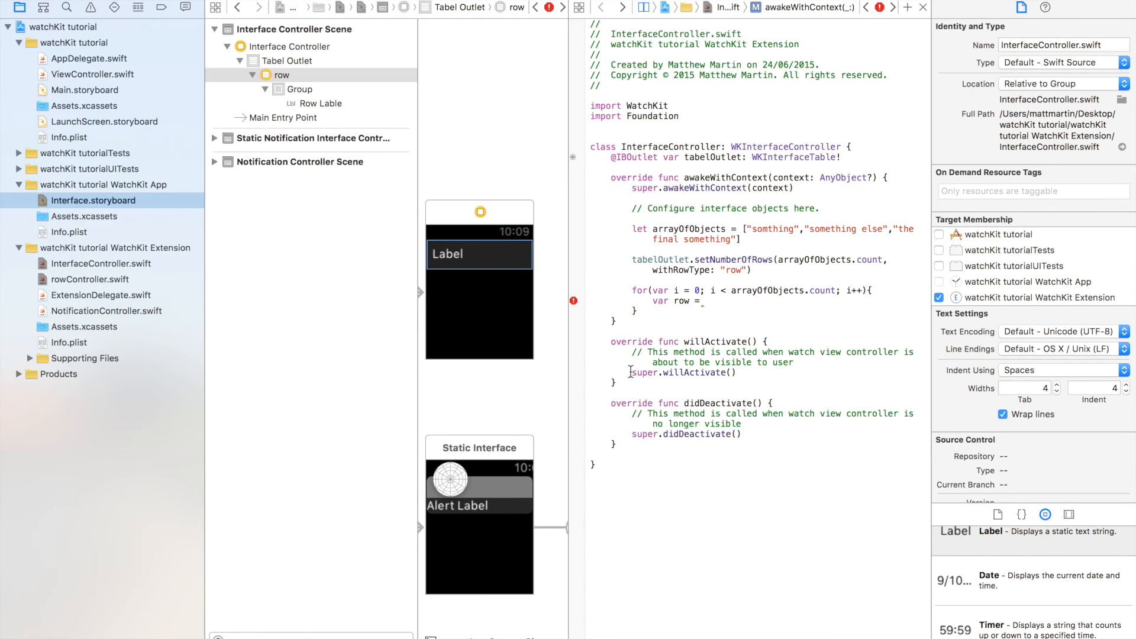
type("tab")
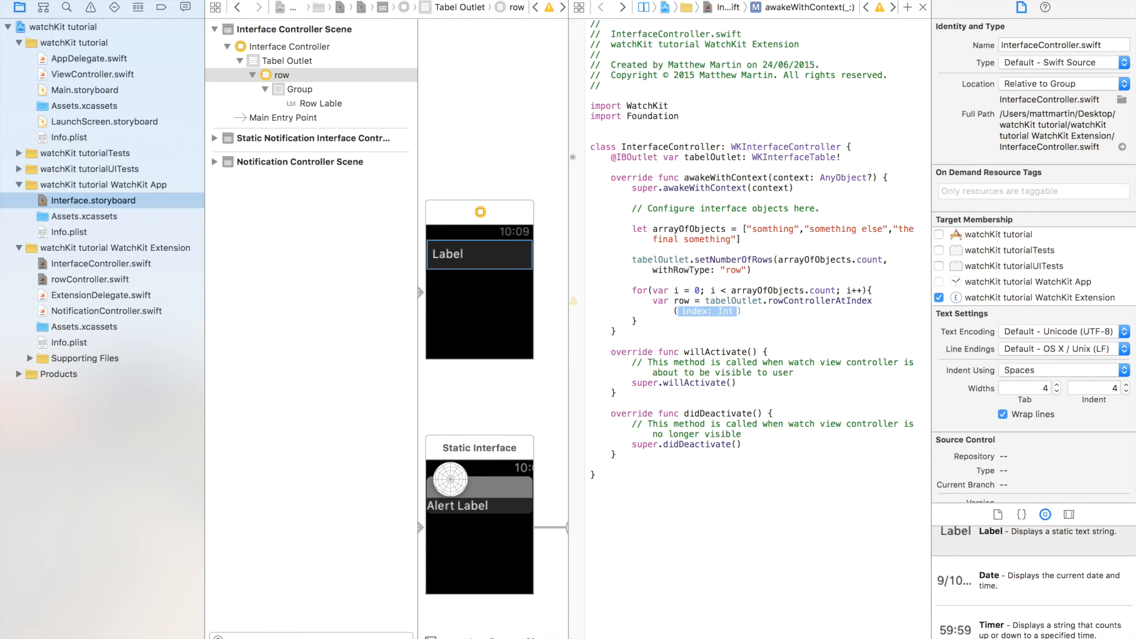
type("i")
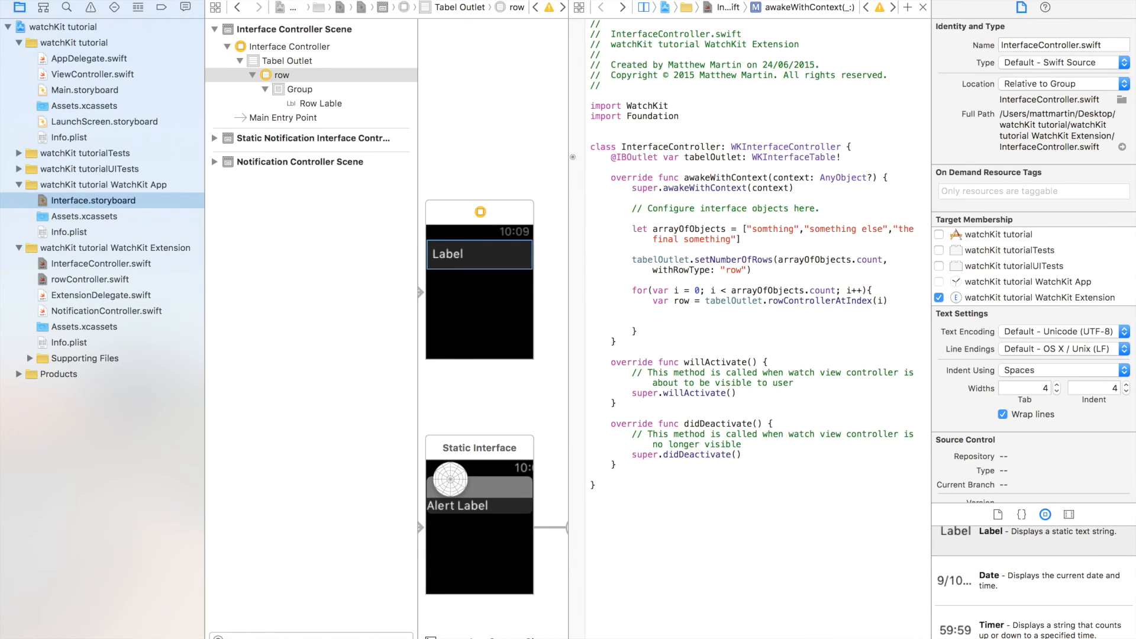
- Assign var labelValue = arrayOfObjects[i] inside the loop
type("var")
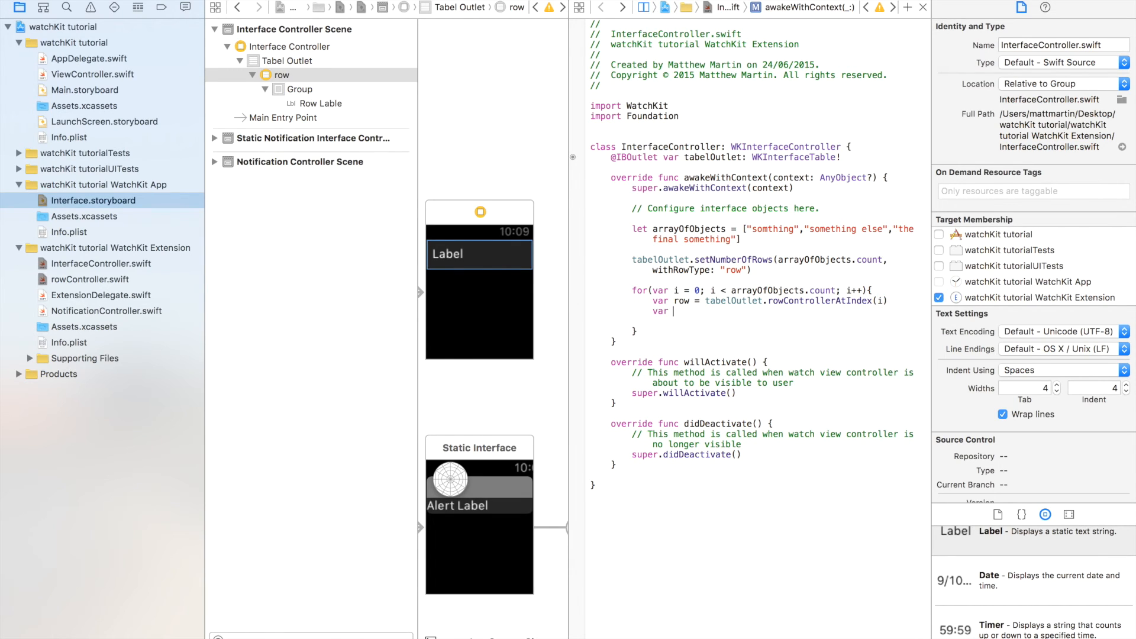
type("tb")
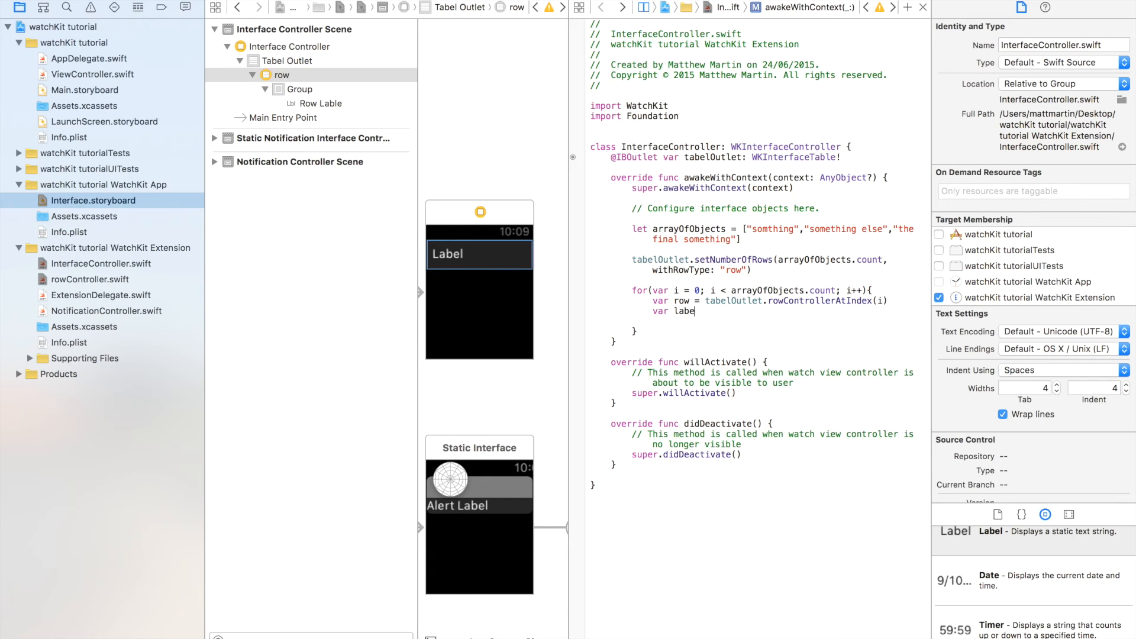
type("lValue")
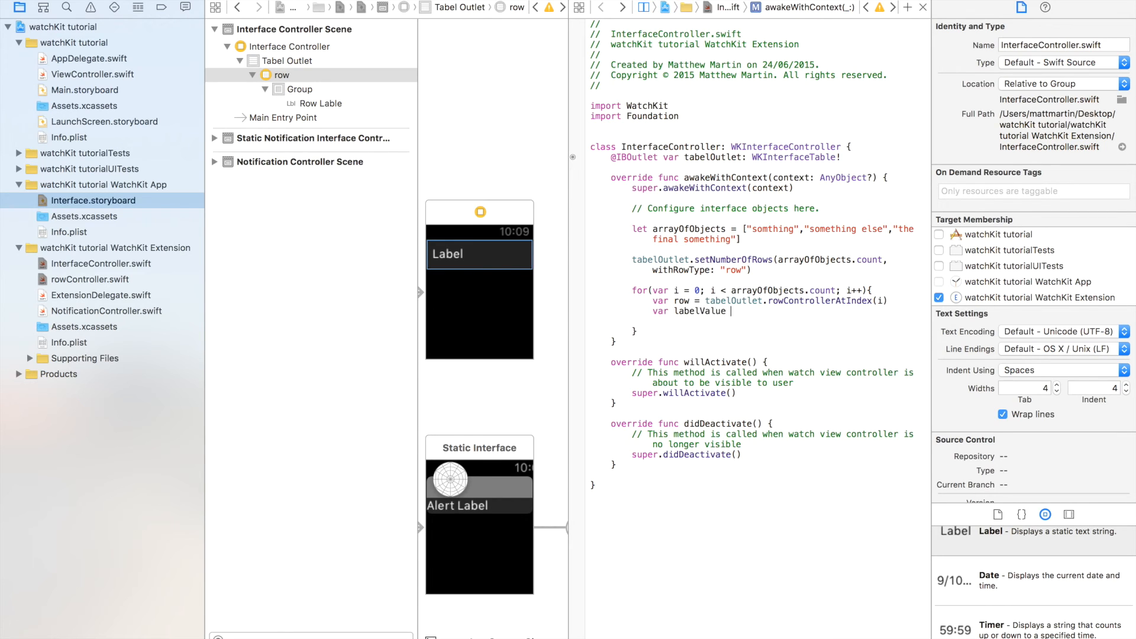
type("= arrayOfObjects[i")
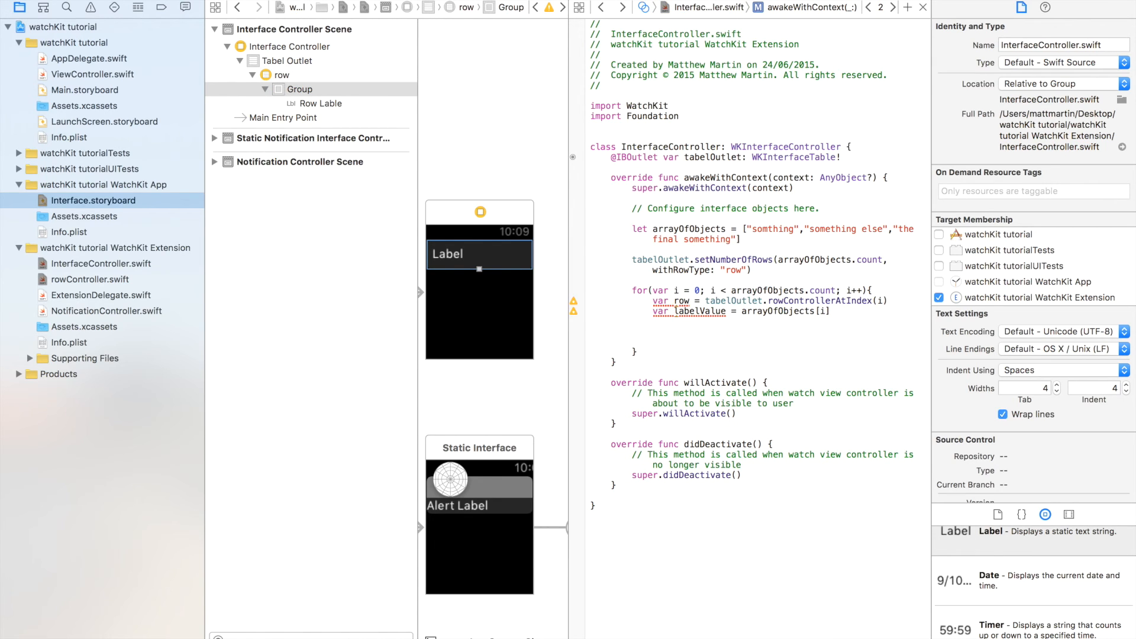
- Cast row with as? rowController and begin the row!.rowLable.setText( call
type("row")
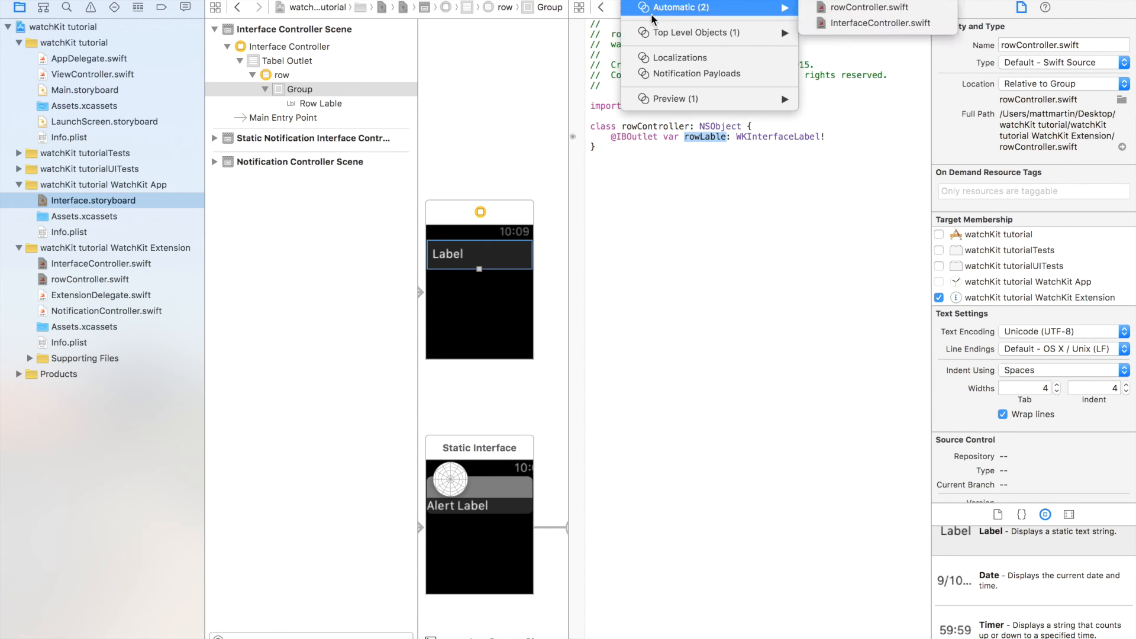
left_click(866, 7)
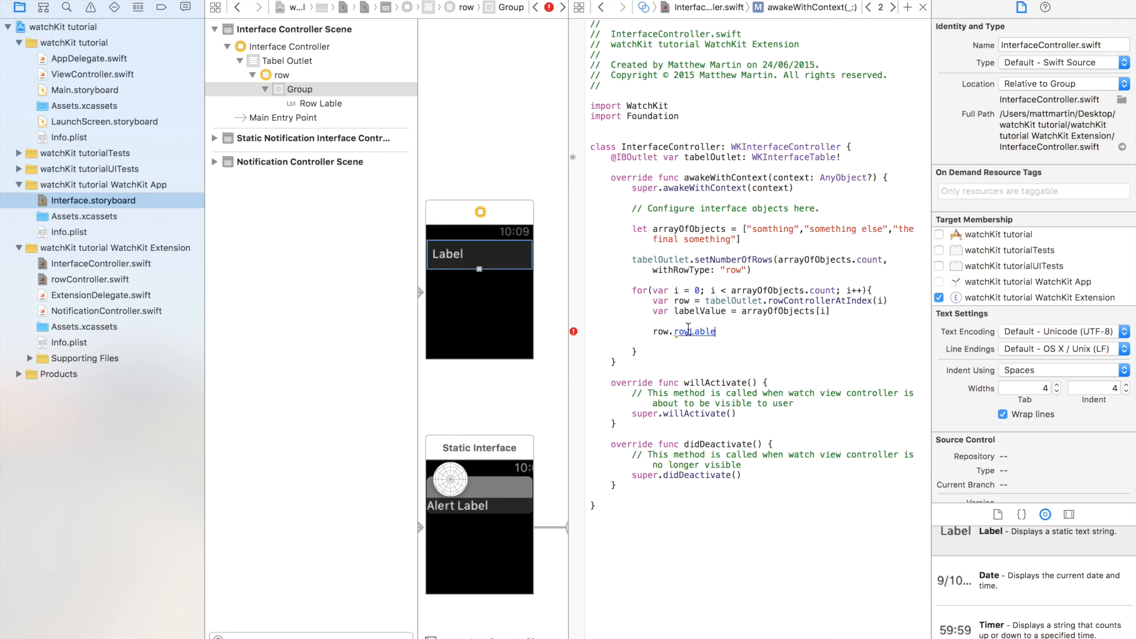
type(".set")
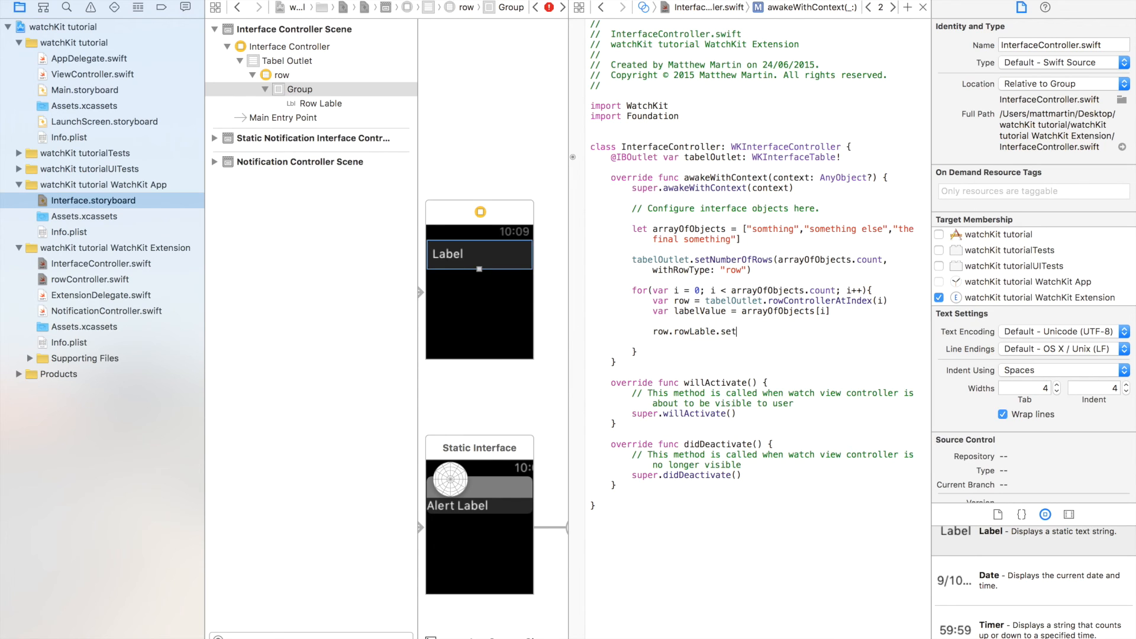
type("Text")
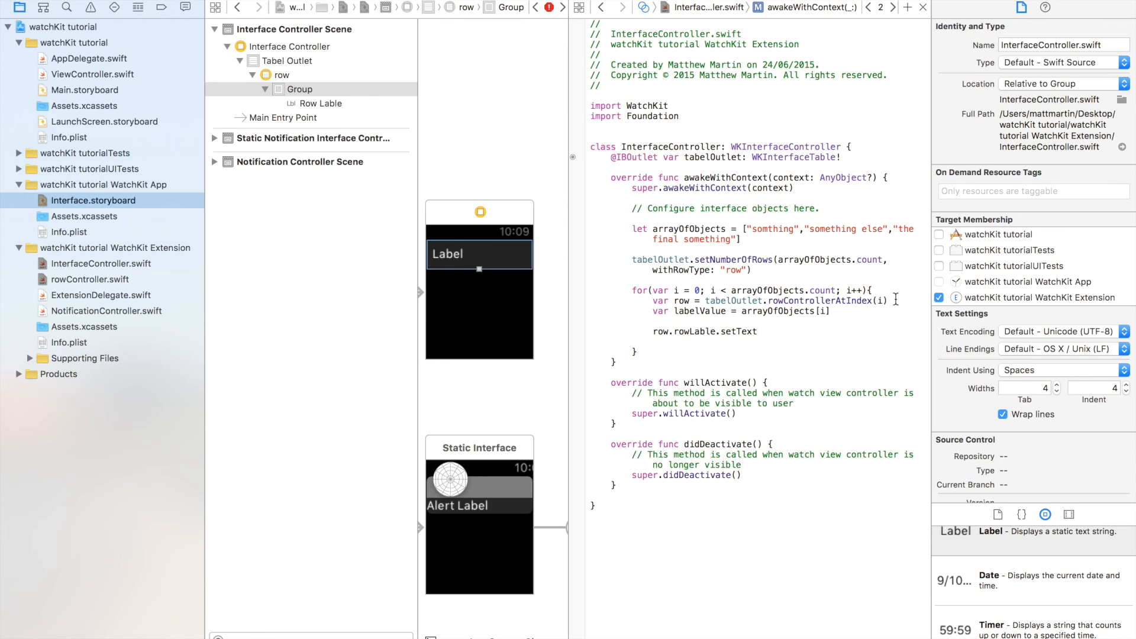
type("a?")
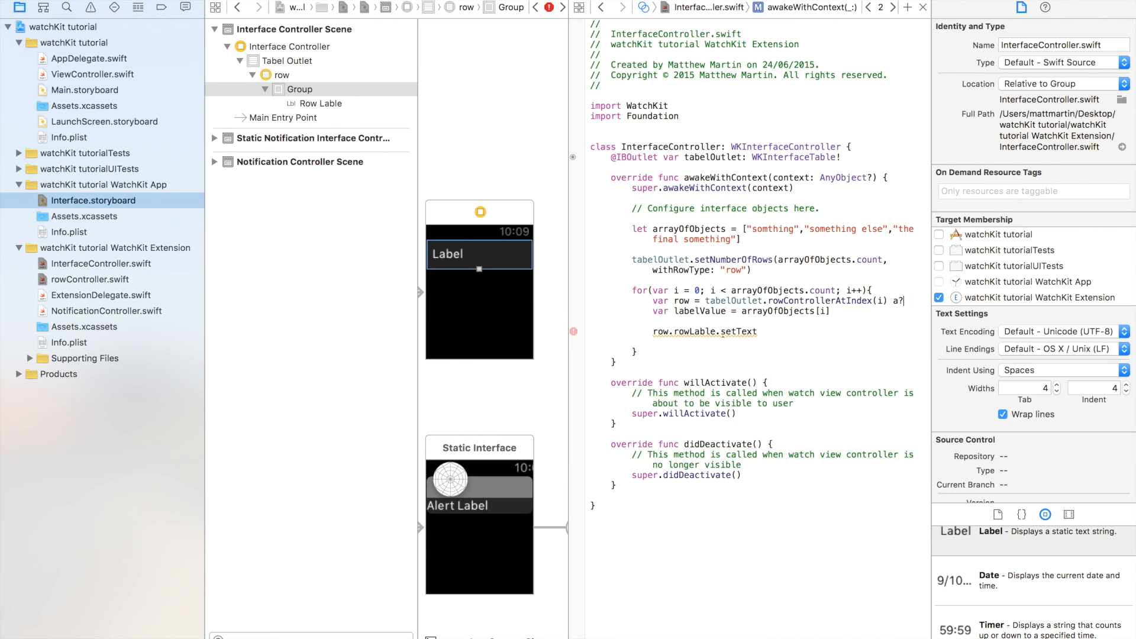
type("rray")
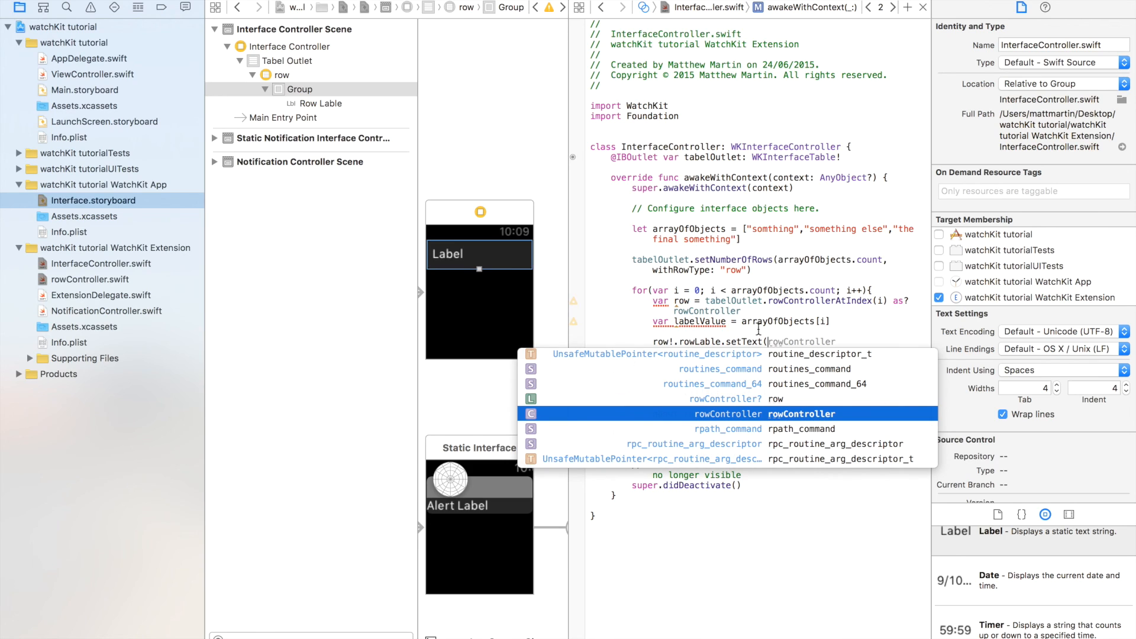
mouse_move(721, 321)
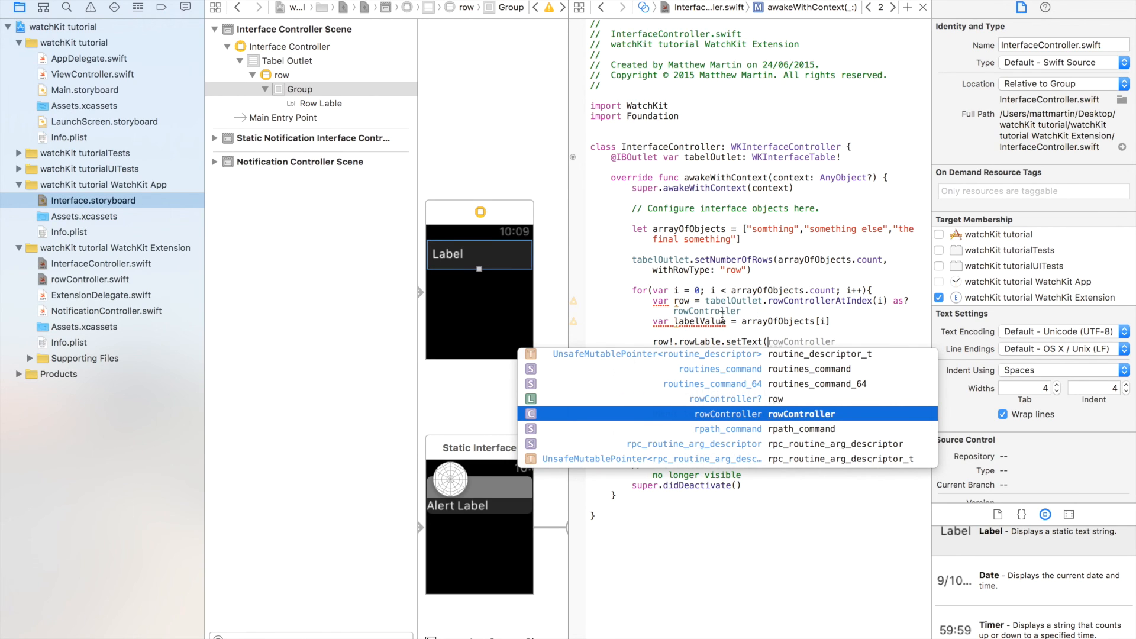